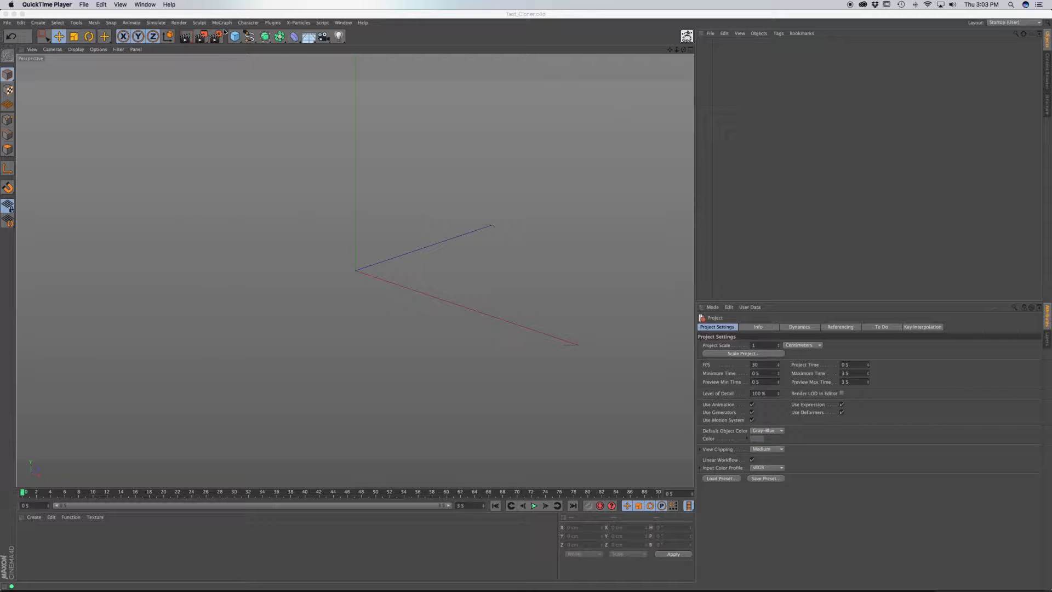
Add a MoText object reading "T" with Align set to Middle.
{"action": "left_click", "coordinate": [221, 22]}
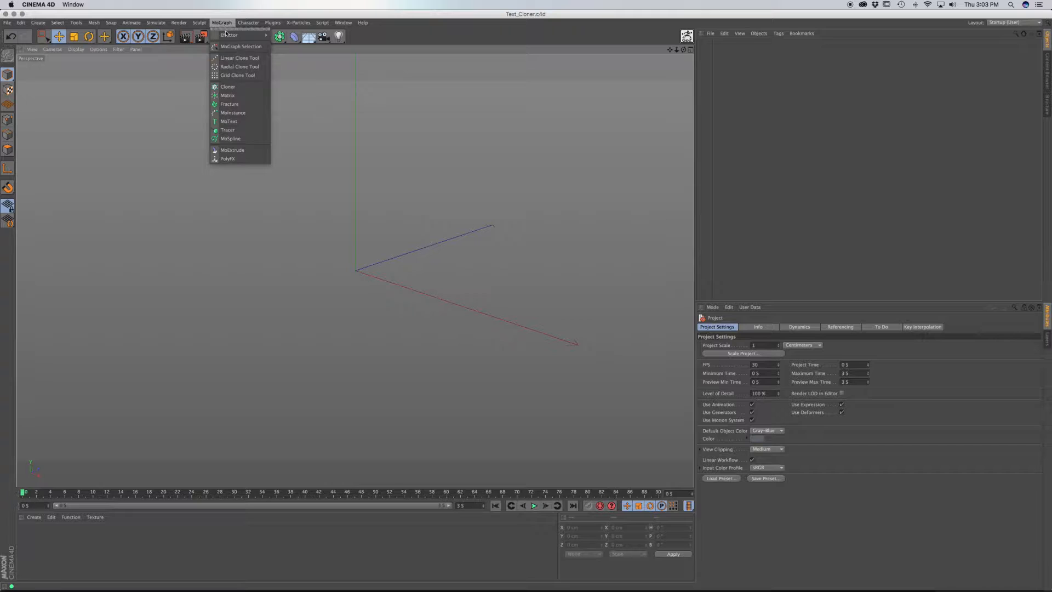
{"action": "left_click", "coordinate": [229, 120]}
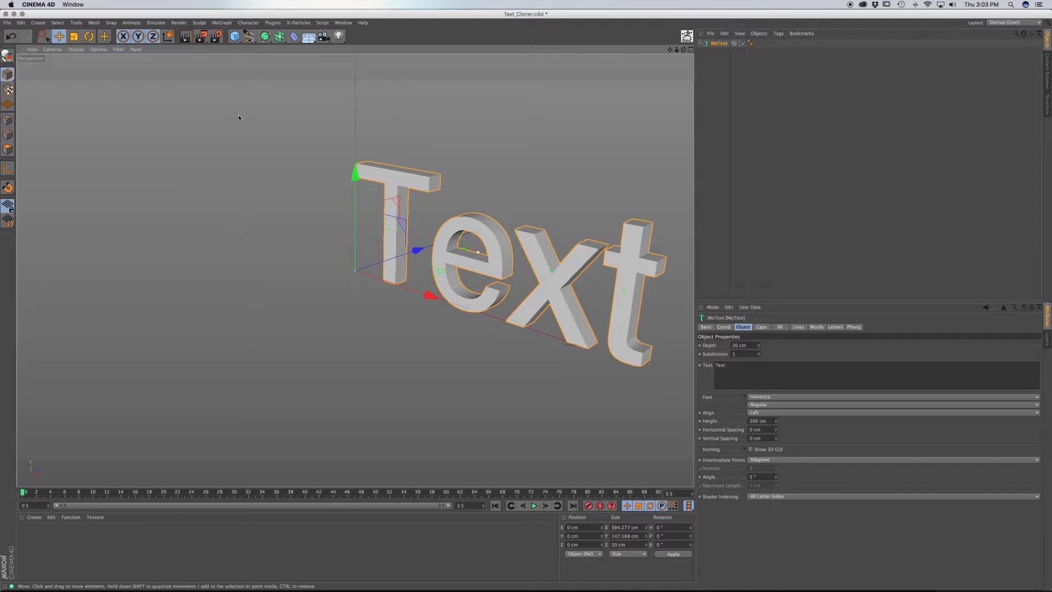
{"action": "left_click", "coordinate": [730, 365]}
{"action": "type", "text": "T"}
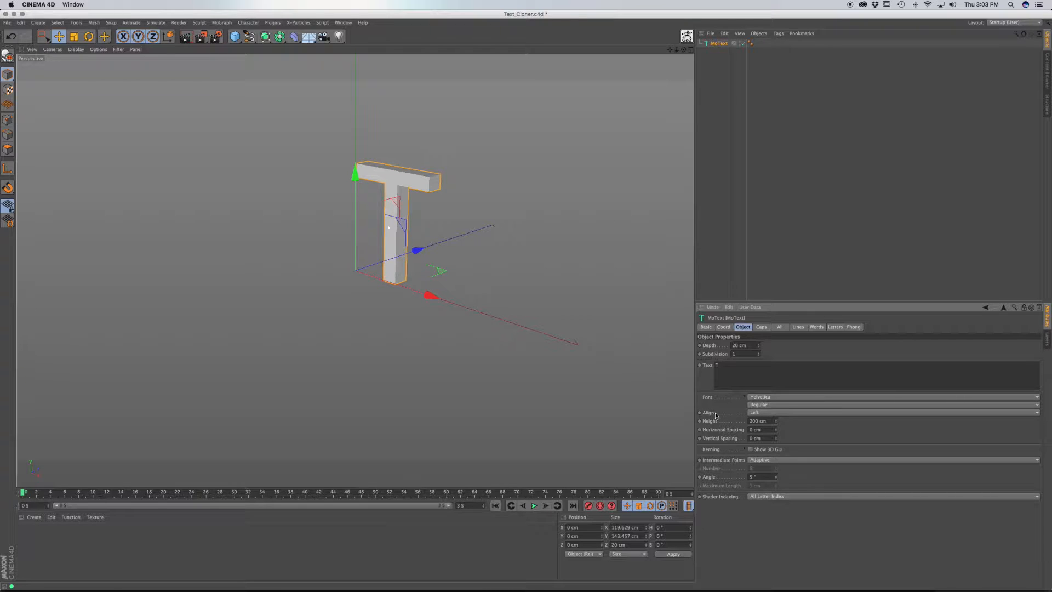
{"action": "left_click", "coordinate": [891, 412]}
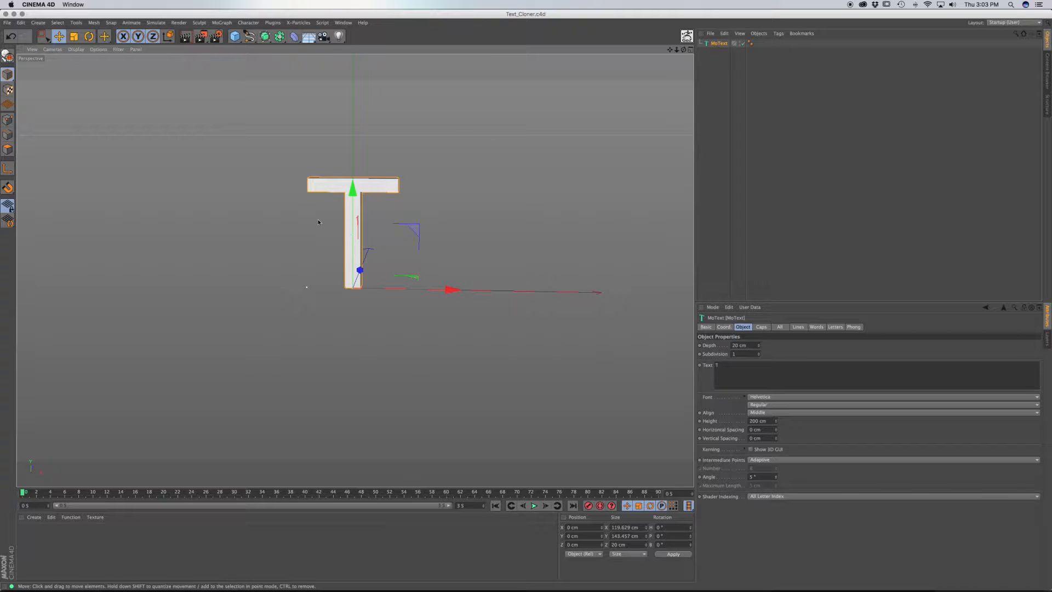
{"action": "mouse_move", "coordinate": [560, 339]}
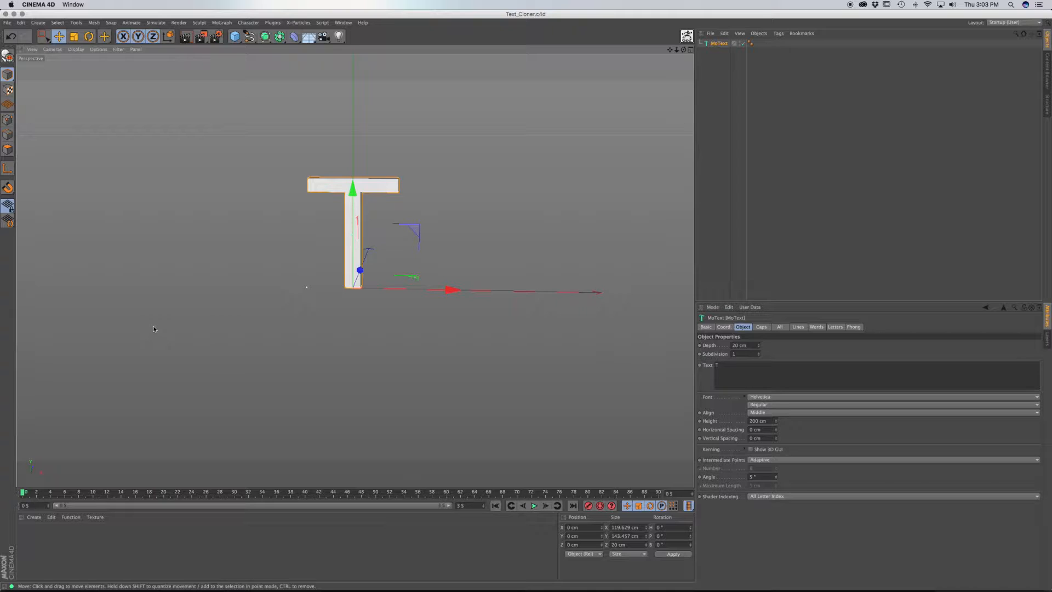
{"action": "mouse_move", "coordinate": [313, 149]}
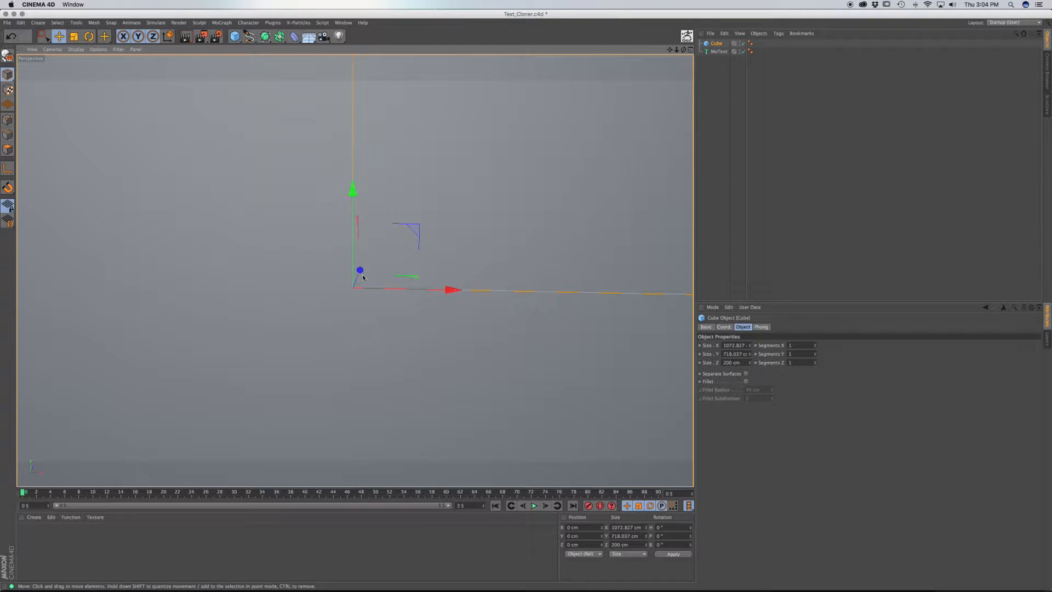
Deepen the new cube along Z to about 617 cm, enclosing the T.
{"action": "left_click_drag", "start_coordinate": [360, 271], "coordinate": [368, 252]}
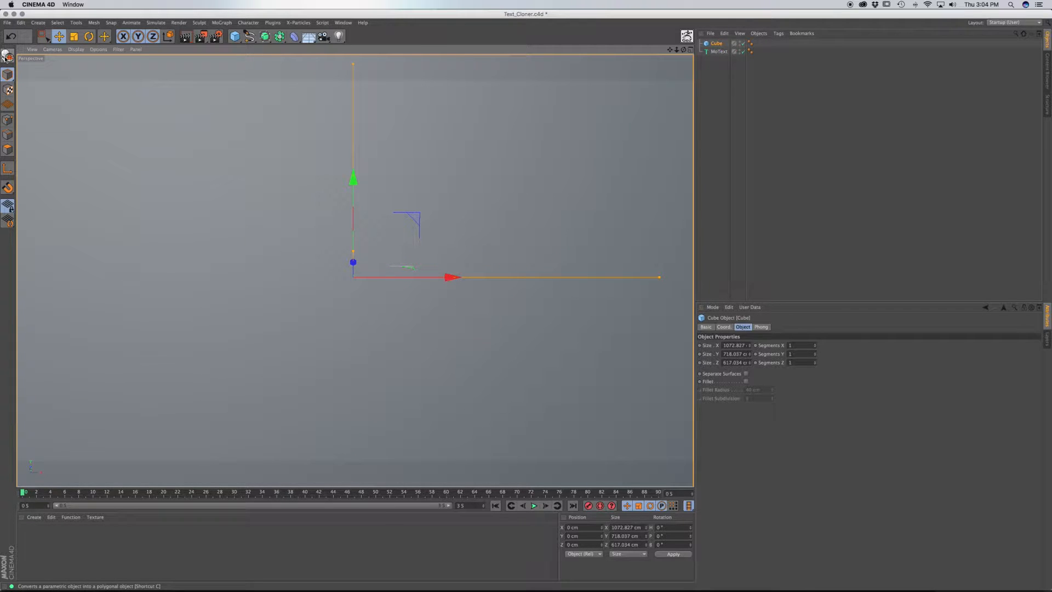
{"action": "mouse_move", "coordinate": [9, 55]}
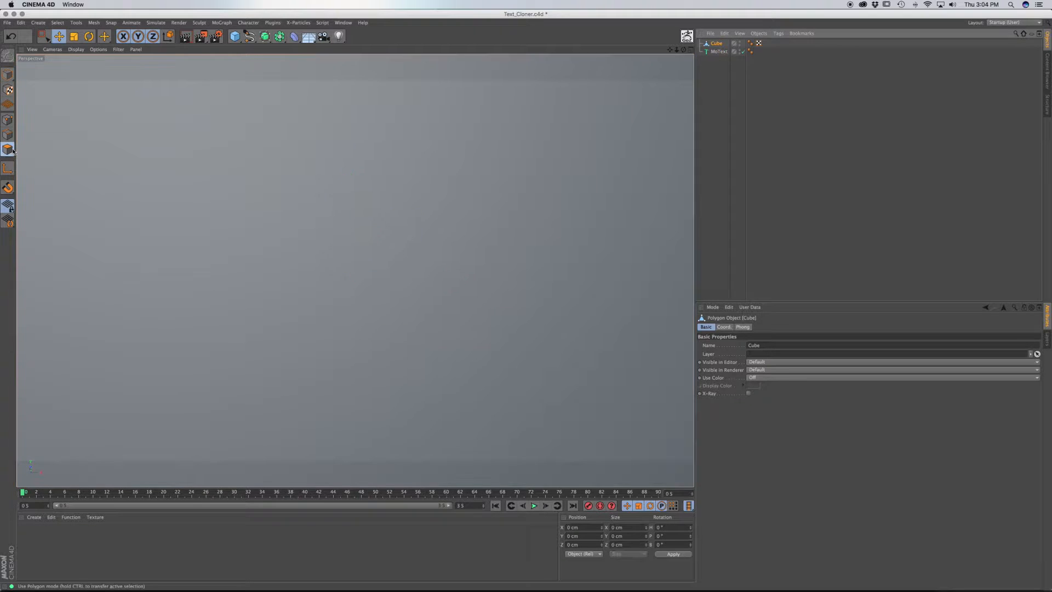
Switch to Polygon mode to select and delete the cube's unwanted faces.
{"action": "left_click", "coordinate": [42, 37]}
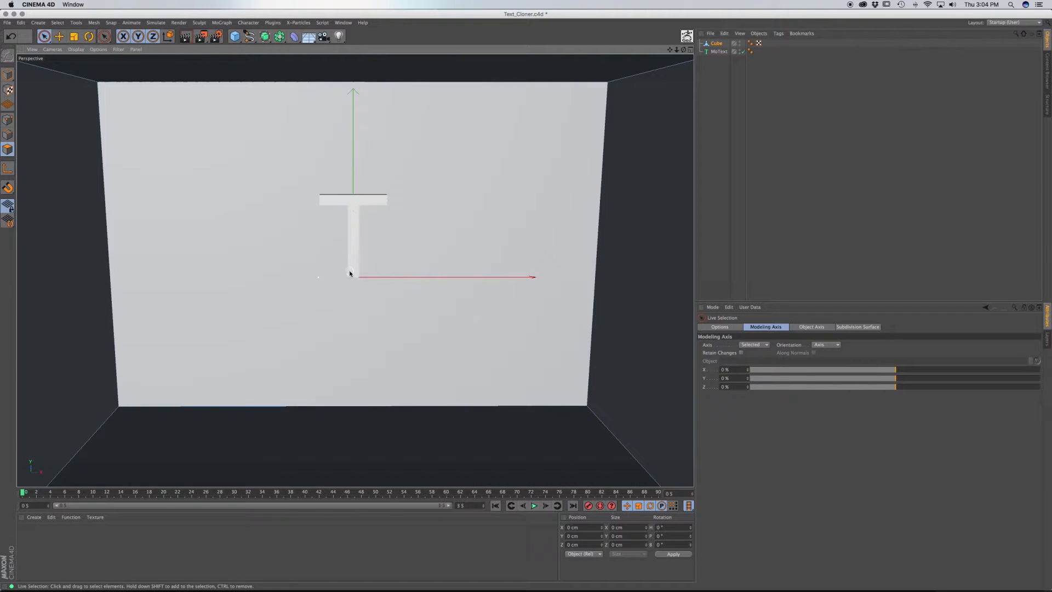
{"action": "mouse_move", "coordinate": [438, 369]}
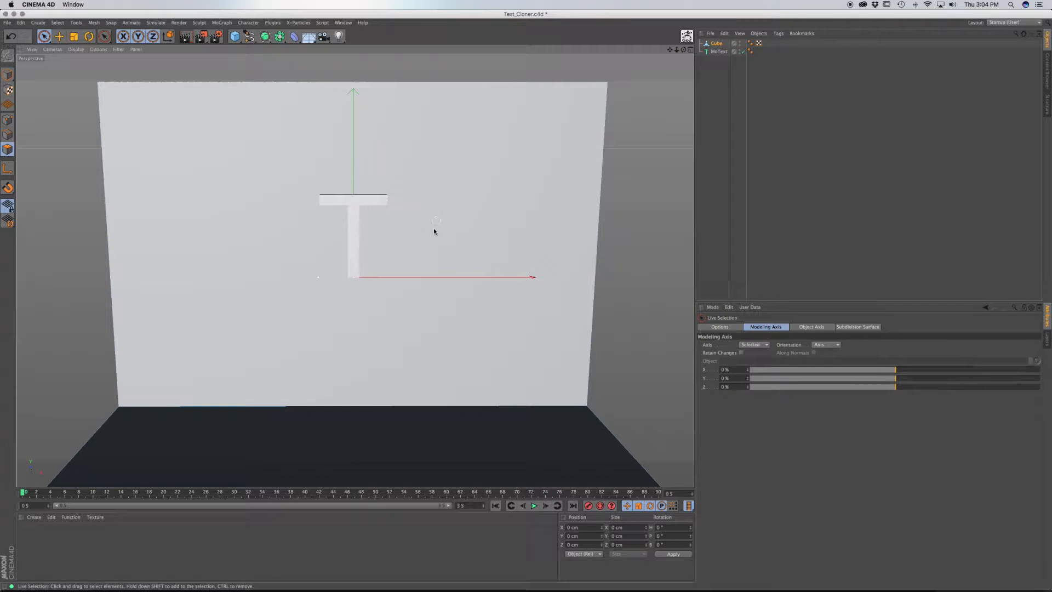
{"action": "mouse_move", "coordinate": [210, 364]}
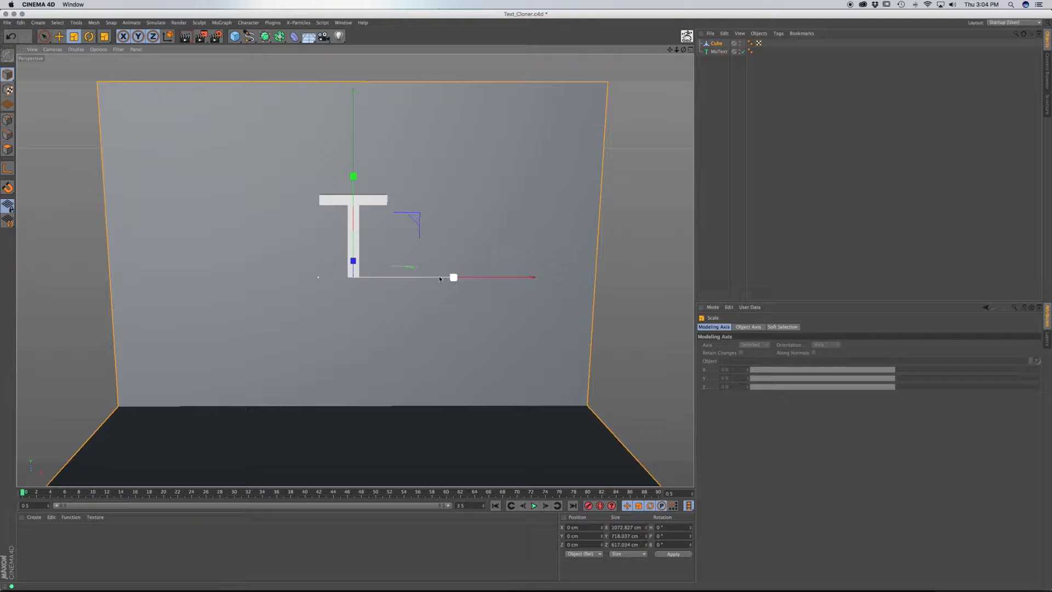
Scale the backdrop along X to about 2085 cm, then switch to Move to raise it.
{"action": "left_click_drag", "start_coordinate": [453, 276], "coordinate": [509, 276]}
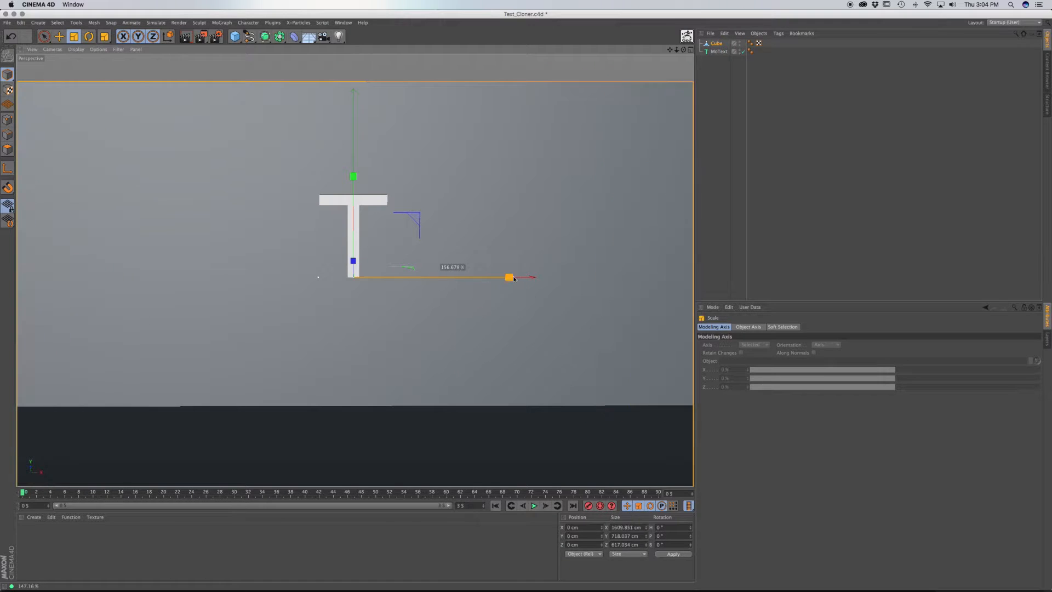
{"action": "left_click_drag", "start_coordinate": [510, 276], "coordinate": [452, 276]}
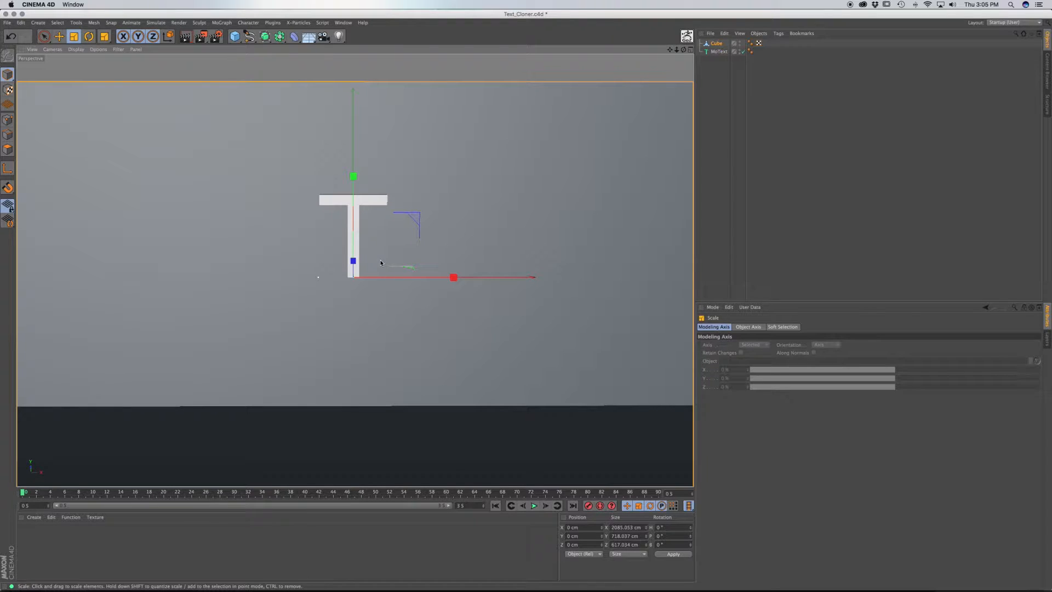
{"action": "left_click", "coordinate": [43, 36]}
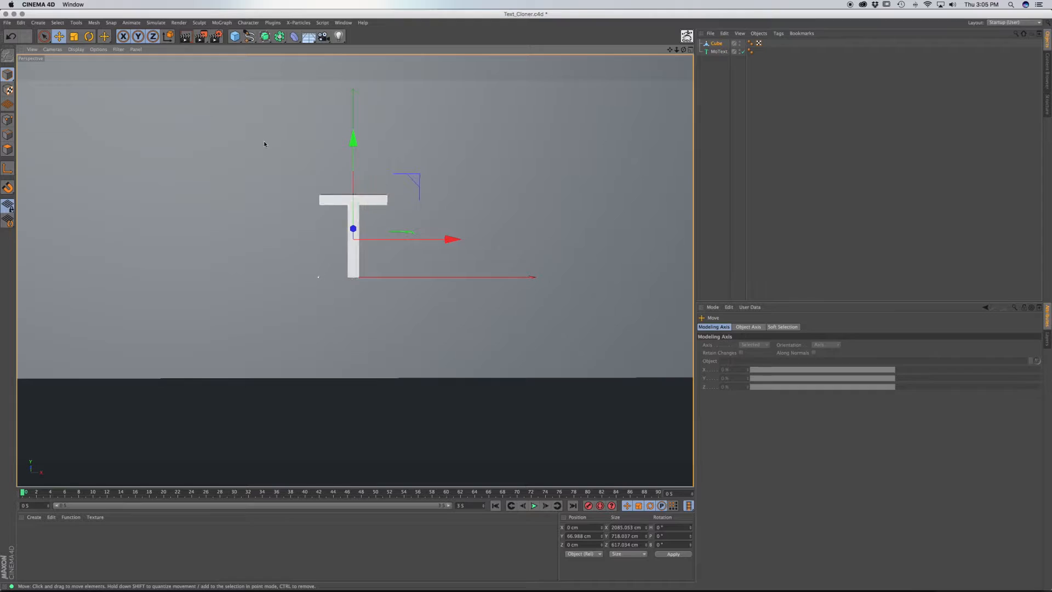
{"action": "mouse_move", "coordinate": [637, 380]}
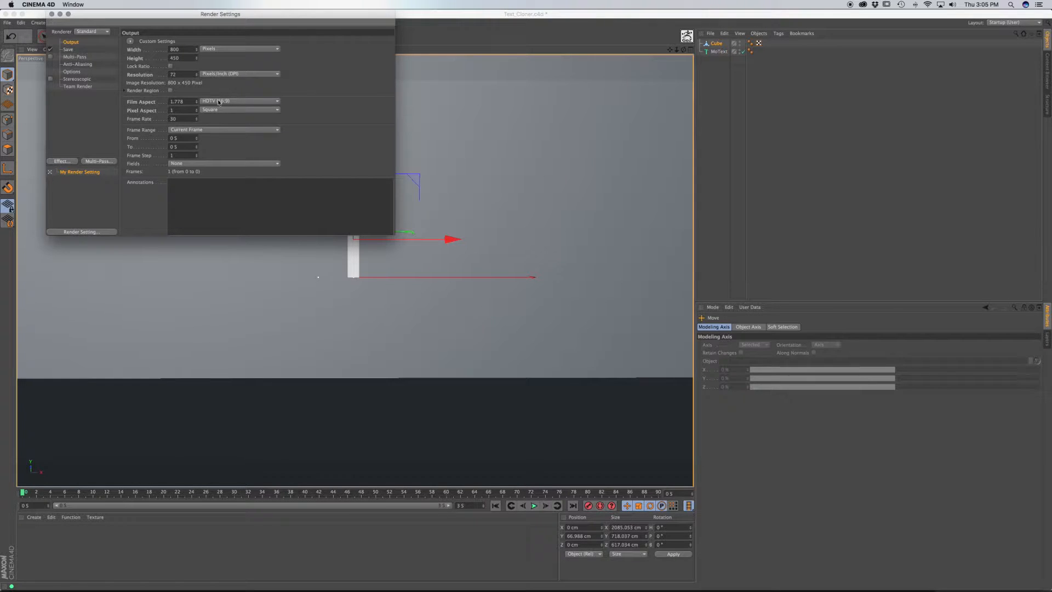
Choose HDTV (16:9) as the Film Aspect for the 800 × 450 render output.
{"action": "left_click", "coordinate": [240, 101]}
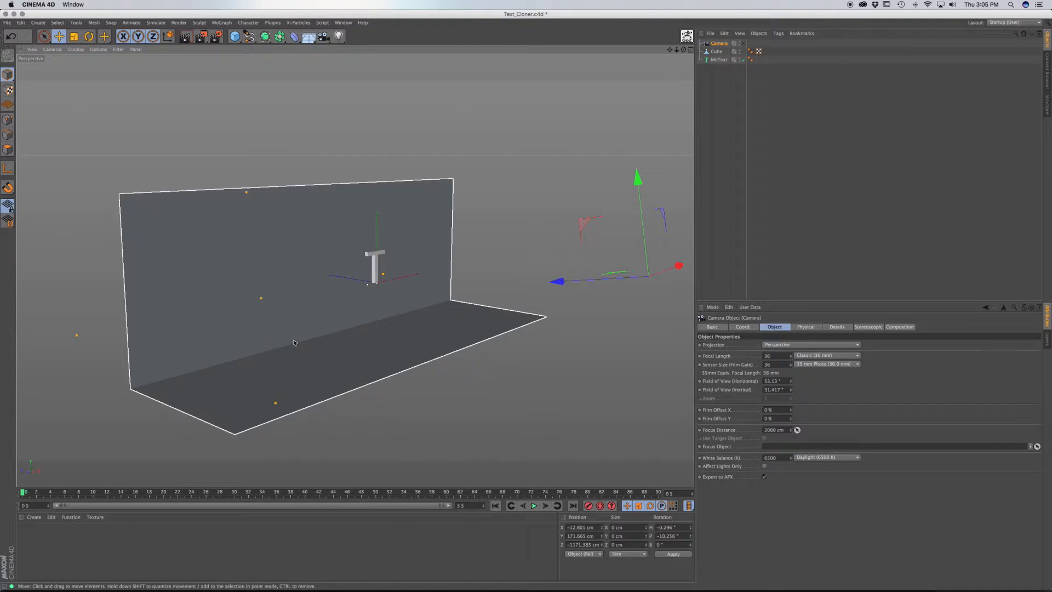
{"action": "mouse_move", "coordinate": [308, 340]}
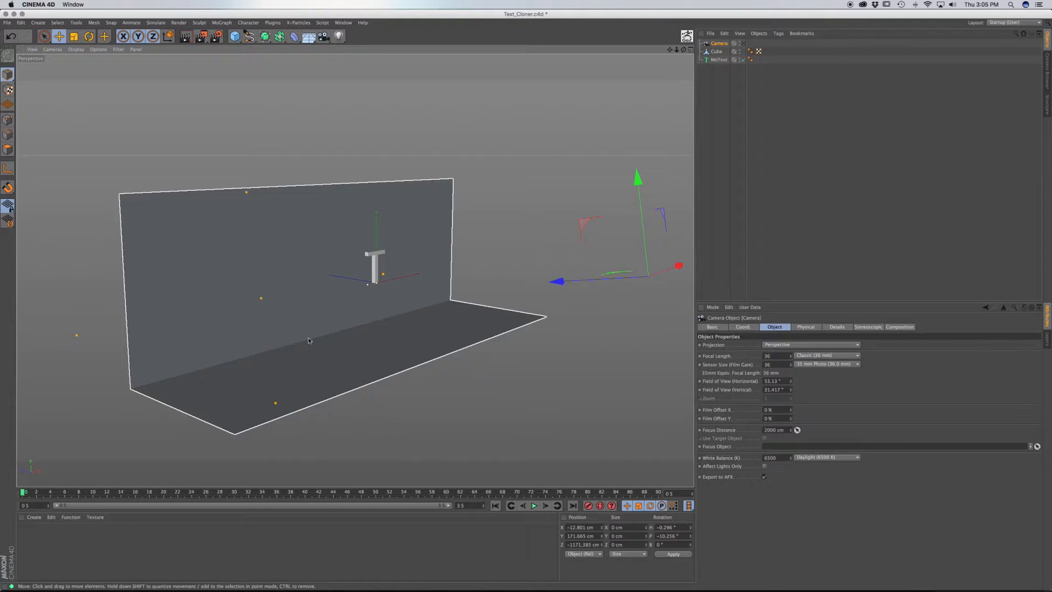
{"action": "mouse_move", "coordinate": [353, 394]}
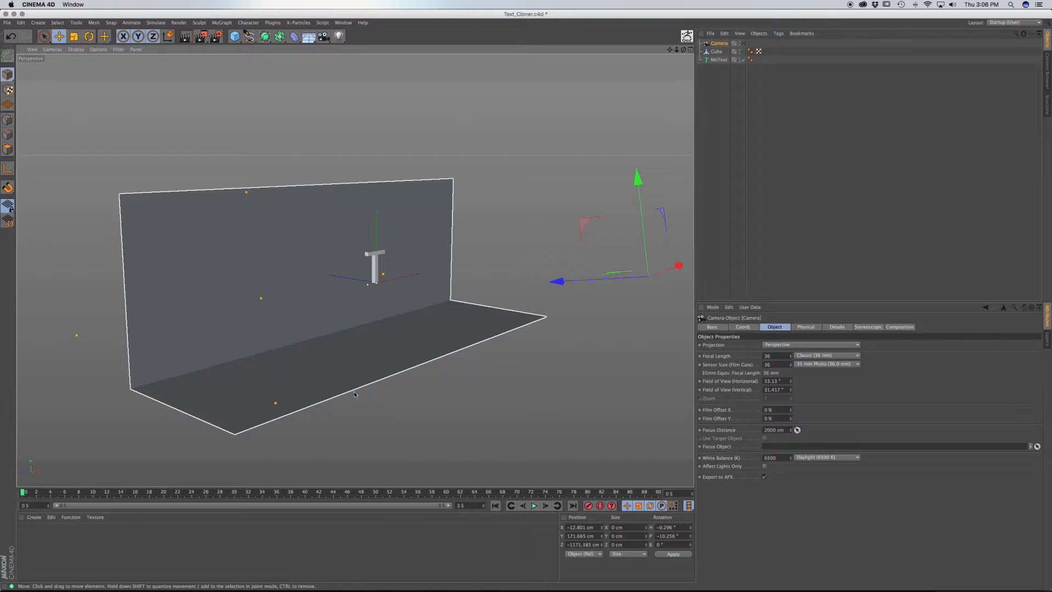
Add a Subdivision Surface and nest the backdrop cube under it.
{"action": "left_click", "coordinate": [265, 37]}
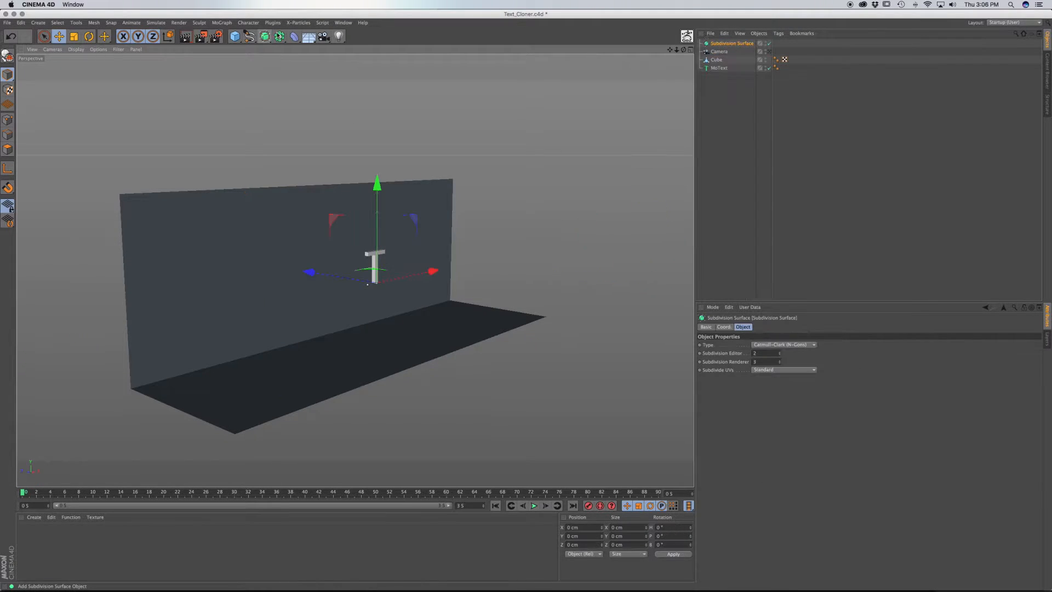
{"action": "left_click", "coordinate": [716, 59]}
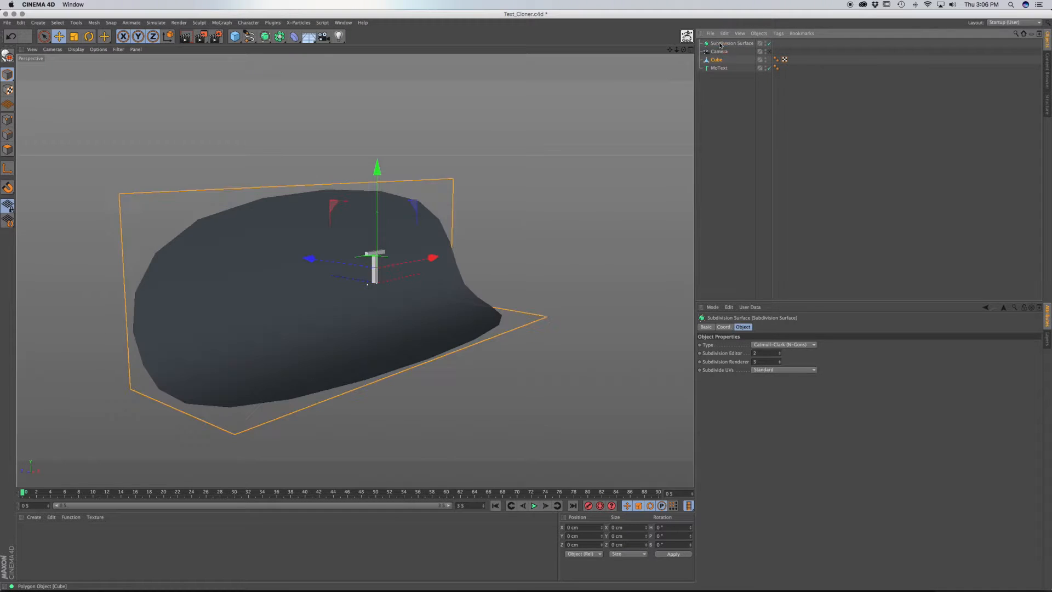
{"action": "left_click", "coordinate": [715, 59]}
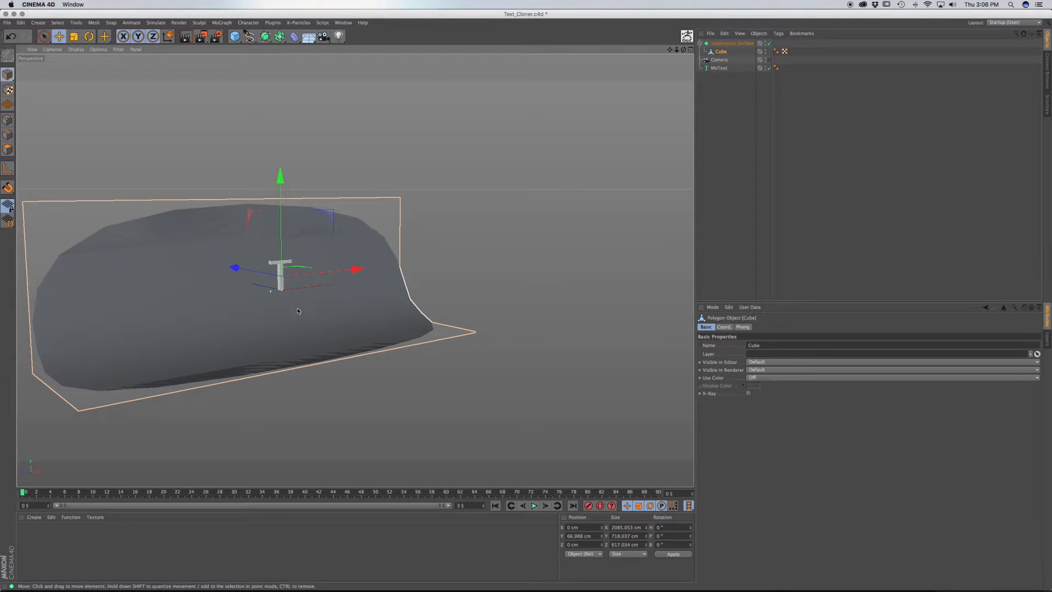
Orbit the view until the T is seen straight on, then select the MoText.
{"action": "left_click_drag", "start_coordinate": [279, 268], "coordinate": [381, 275]}
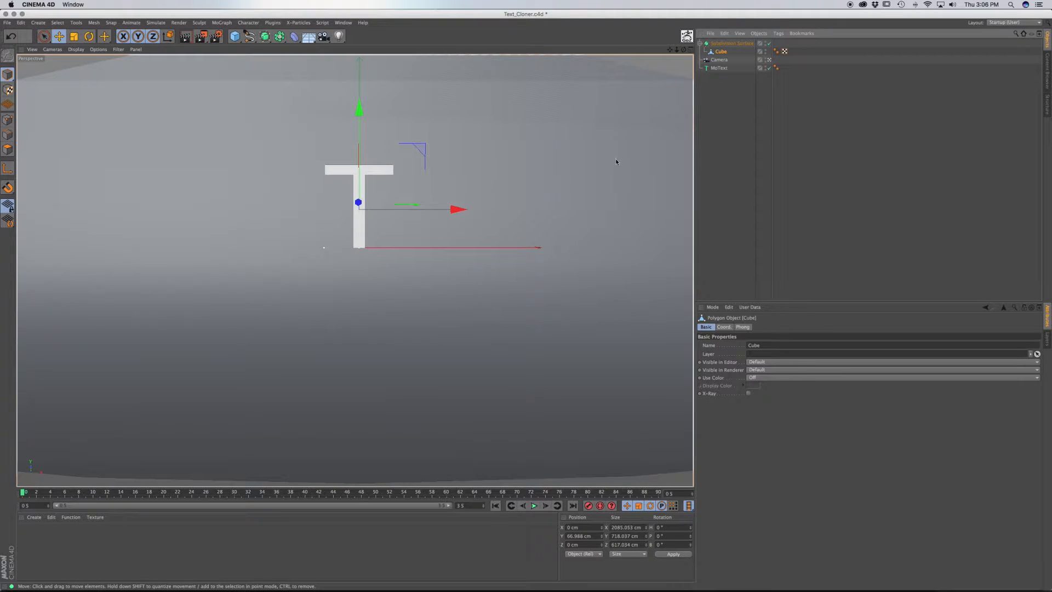
{"action": "mouse_move", "coordinate": [84, 107]}
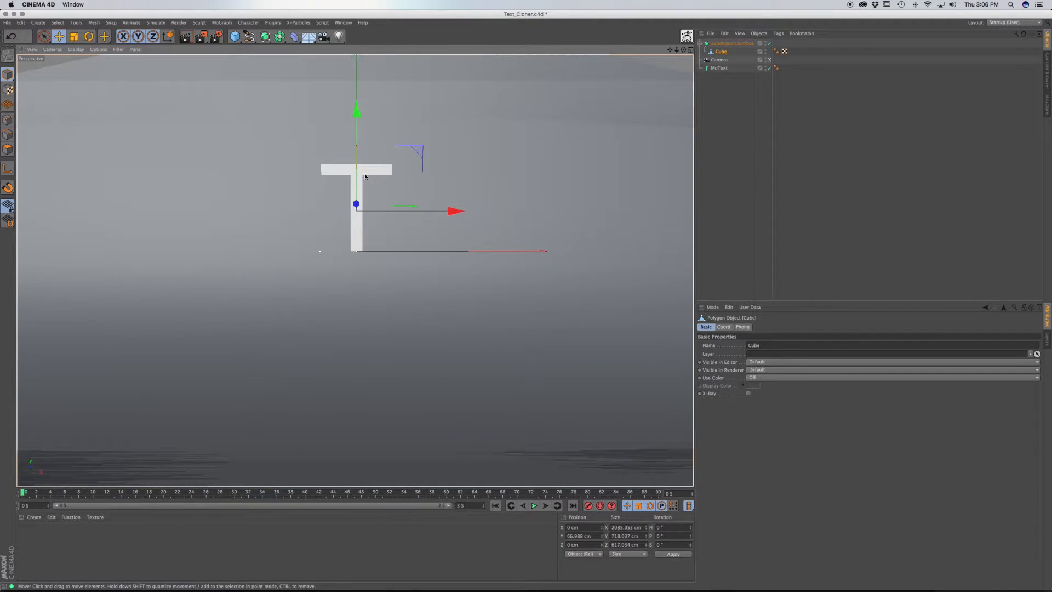
{"action": "left_click", "coordinate": [719, 68]}
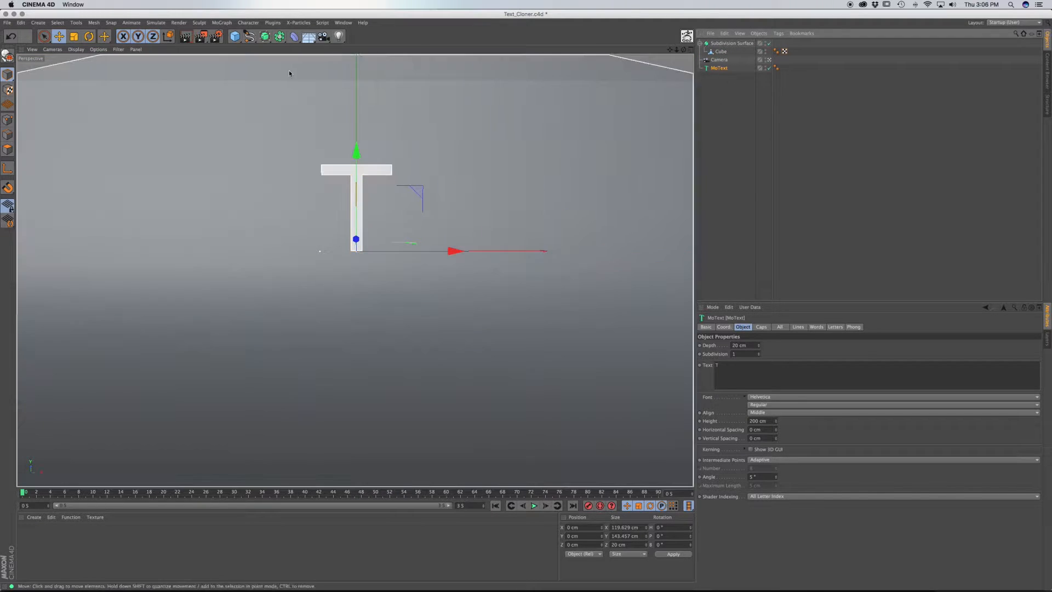
Add a MoGraph Cloner and nest the MoText under it, giving three stacked T's.
{"action": "left_click", "coordinate": [222, 22]}
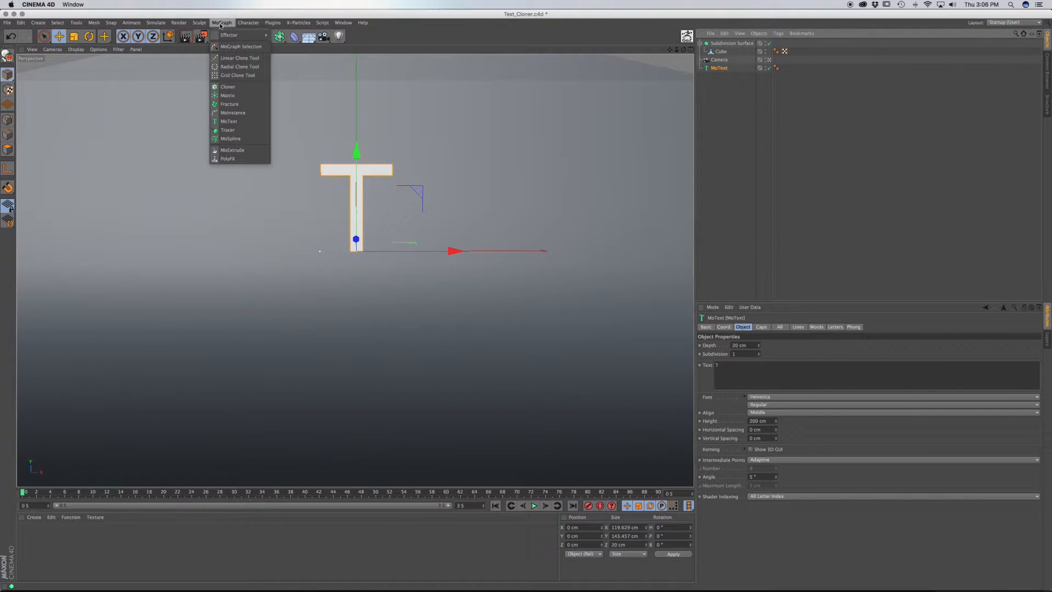
{"action": "left_click", "coordinate": [228, 86]}
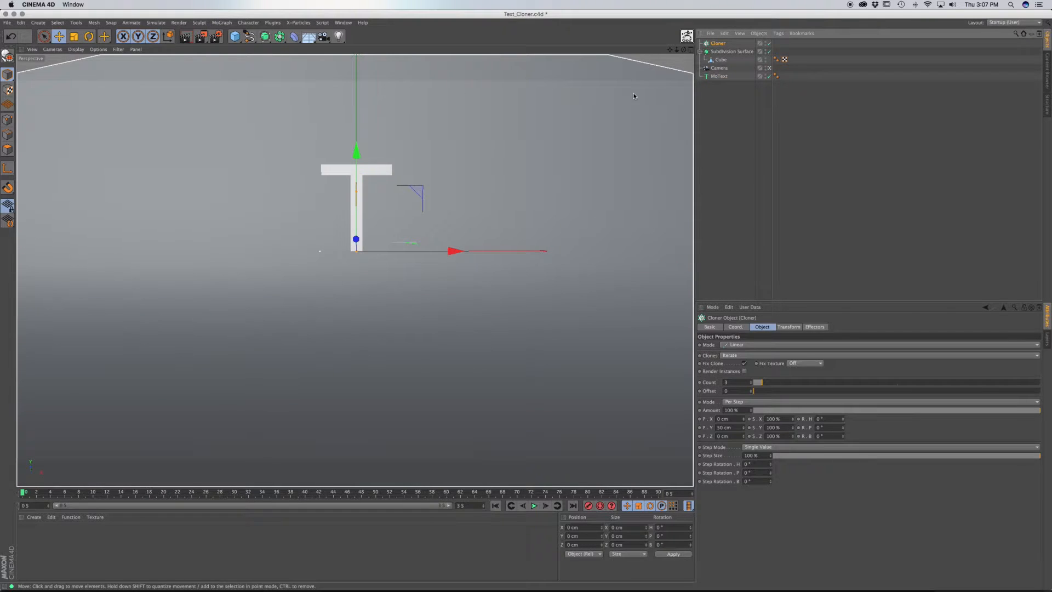
{"action": "left_click", "coordinate": [719, 76]}
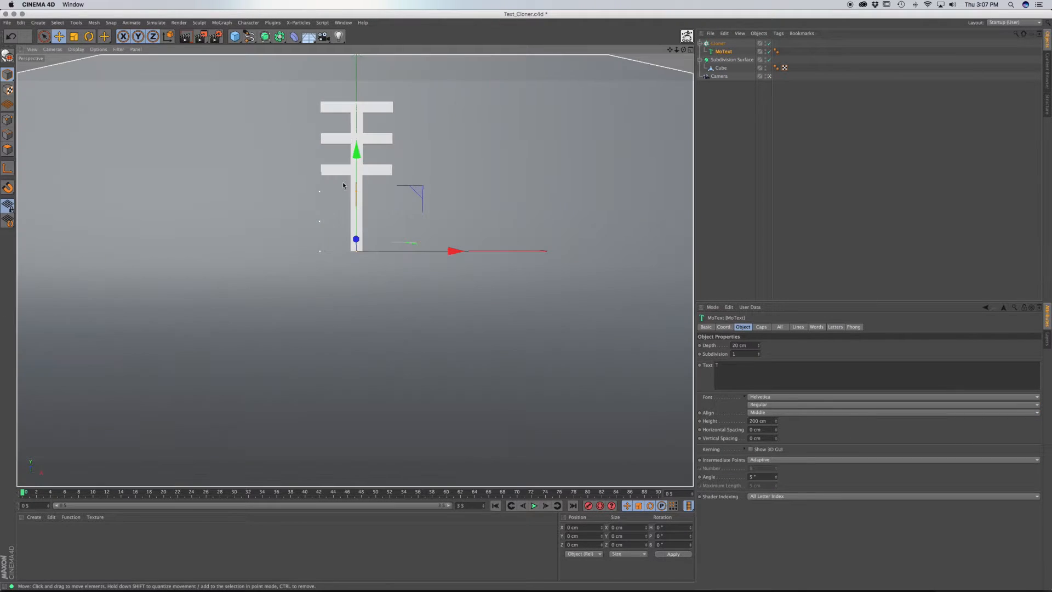
{"action": "mouse_move", "coordinate": [376, 155]}
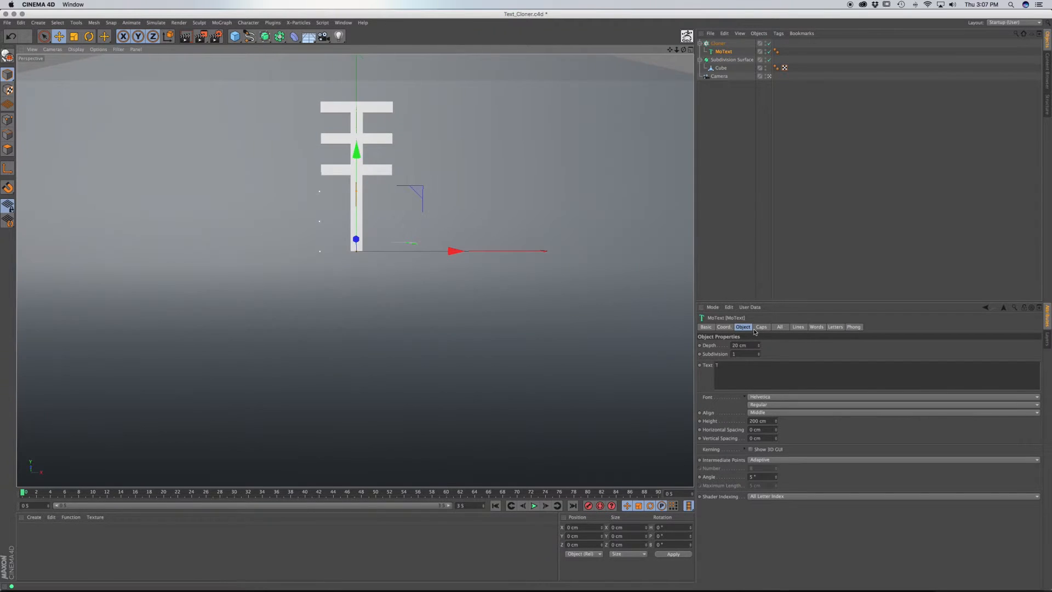
{"action": "left_click", "coordinate": [717, 43]}
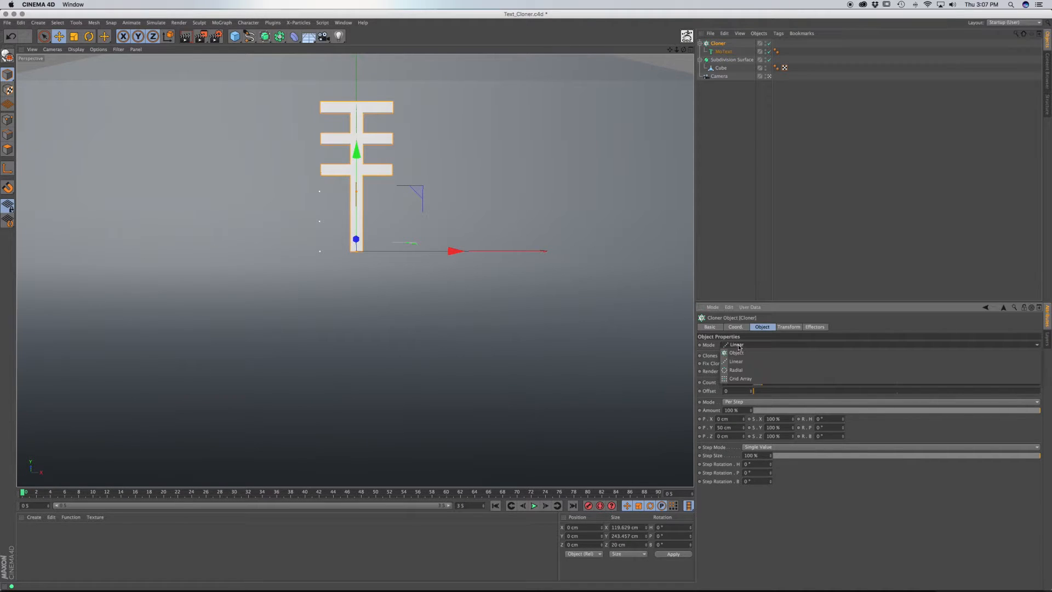
Set the Cloner Mode to Radial and adjust its End Angle to 30.
{"action": "left_click", "coordinate": [736, 369]}
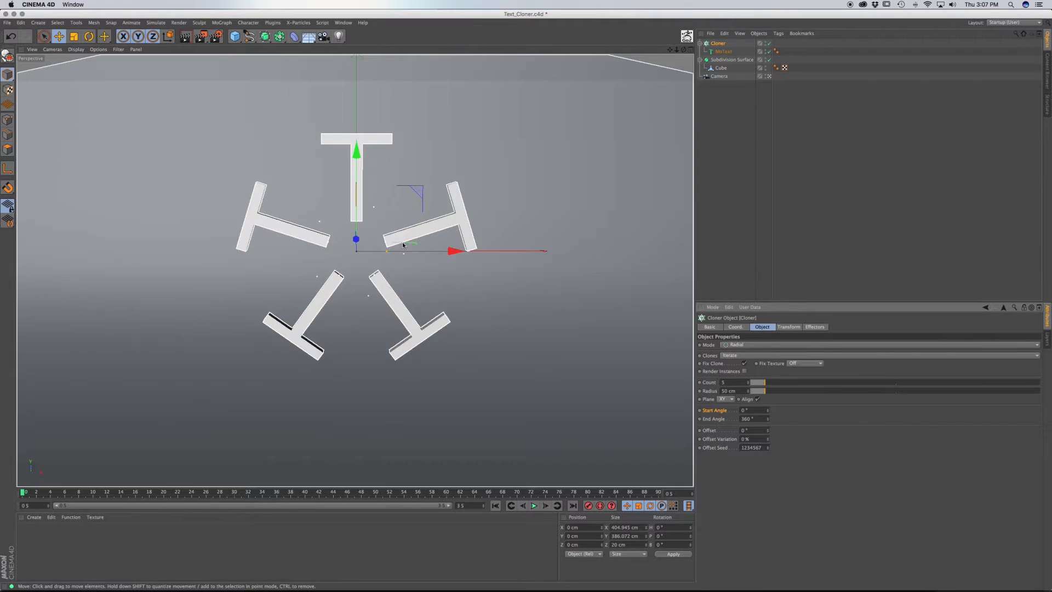
{"action": "mouse_move", "coordinate": [381, 306]}
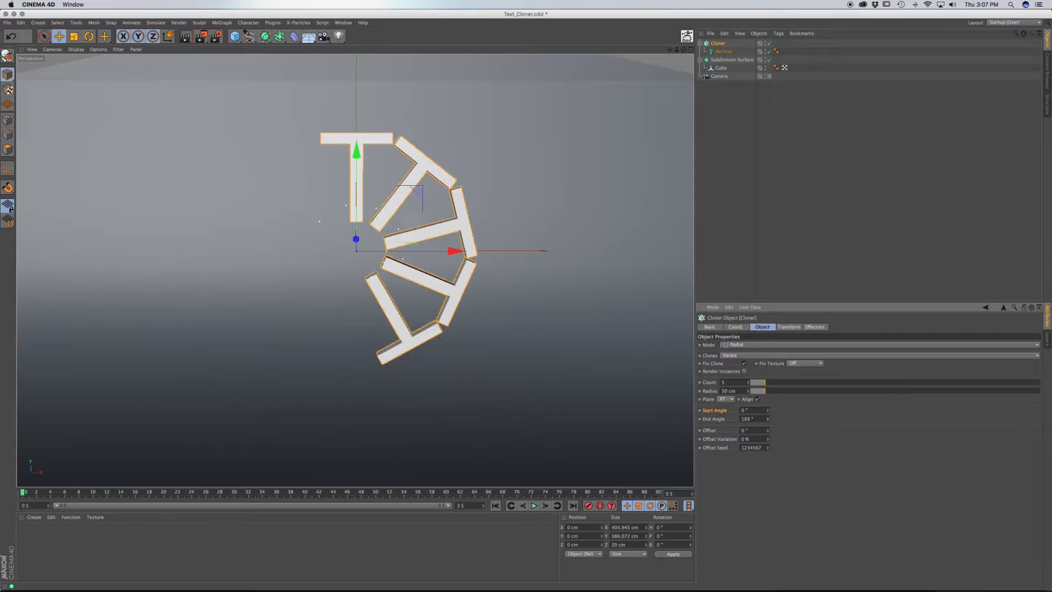
{"action": "type", "text": "30"}
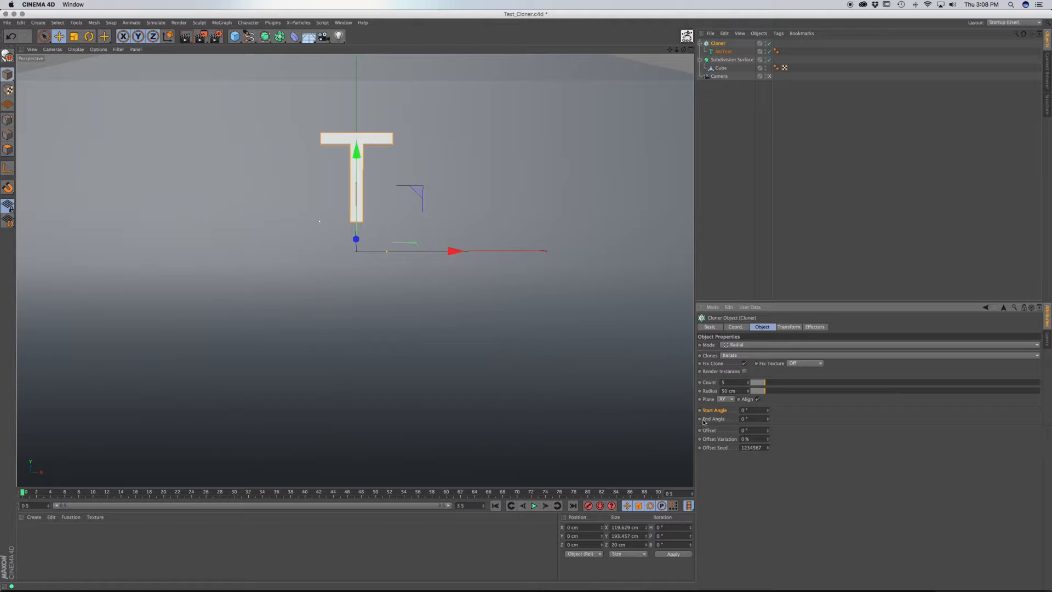
Keyframe End Angle at 0° and 360° and Start Angle at 360°.
{"action": "left_click", "coordinate": [713, 418]}
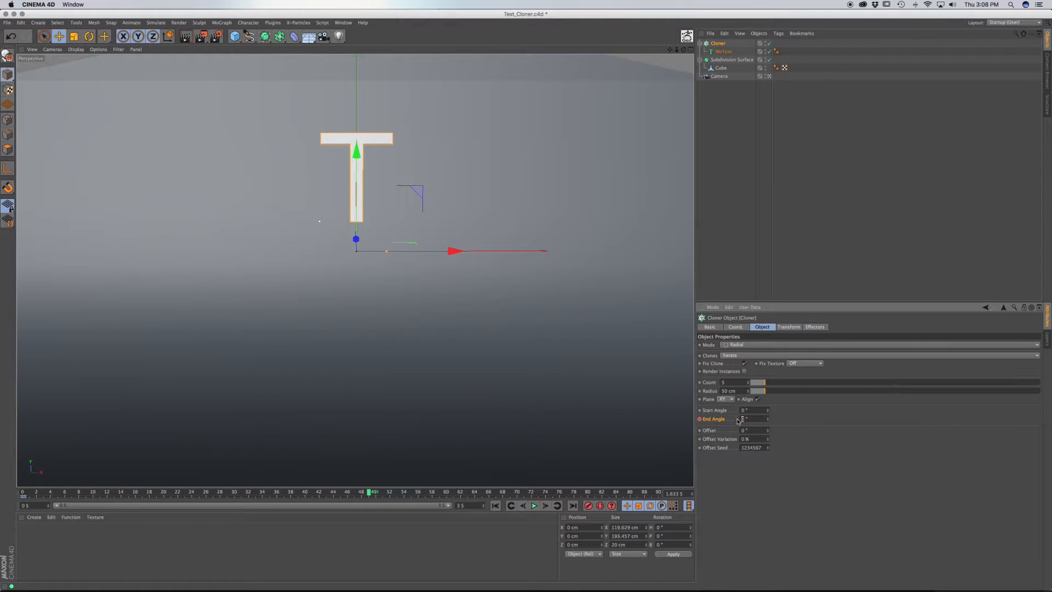
{"action": "type", "text": "360"}
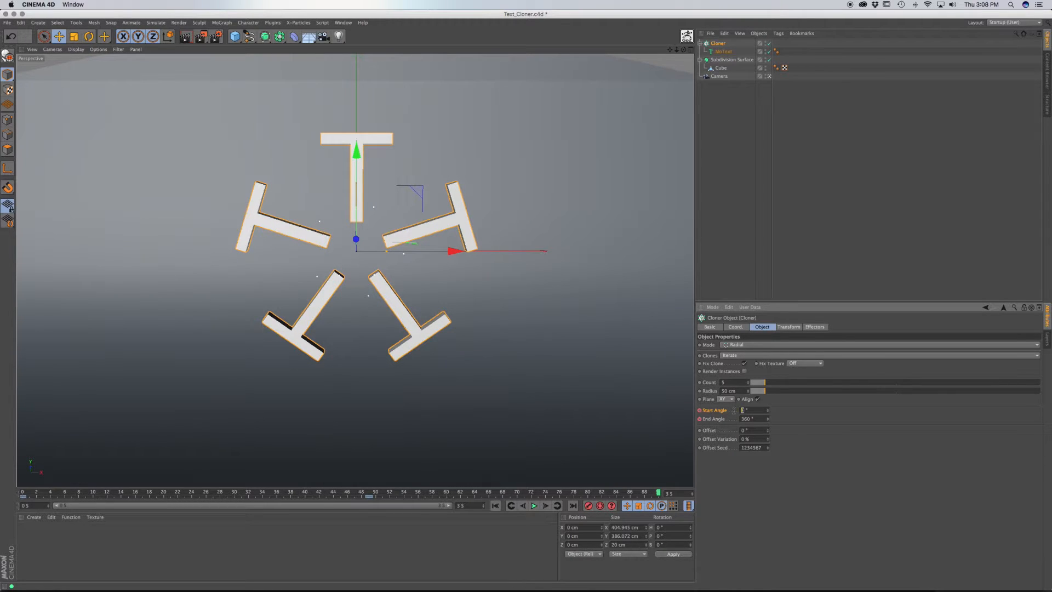
{"action": "type", "text": "360"}
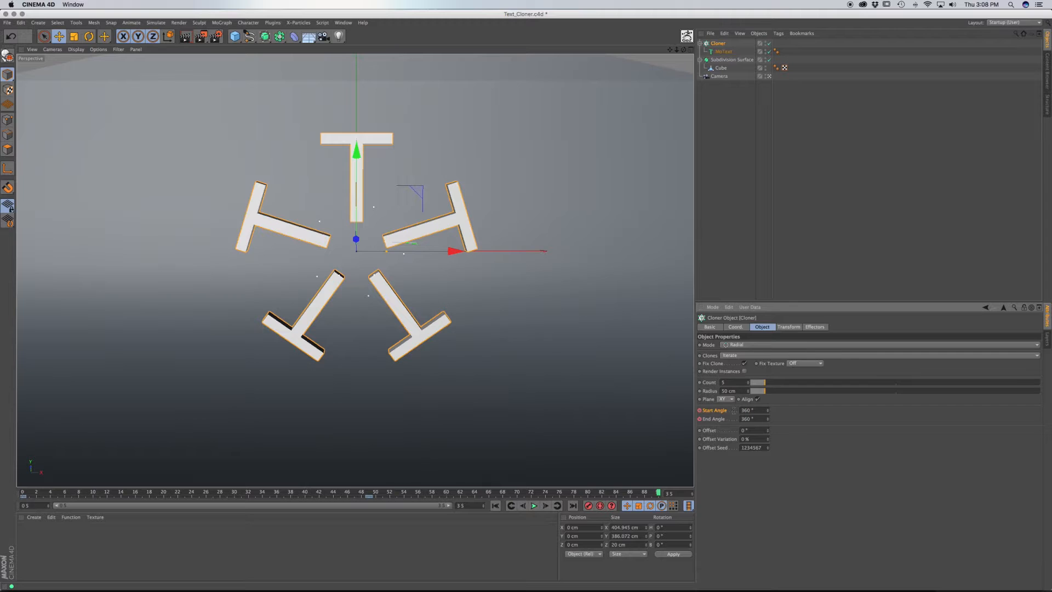
{"action": "left_click", "coordinate": [751, 410]}
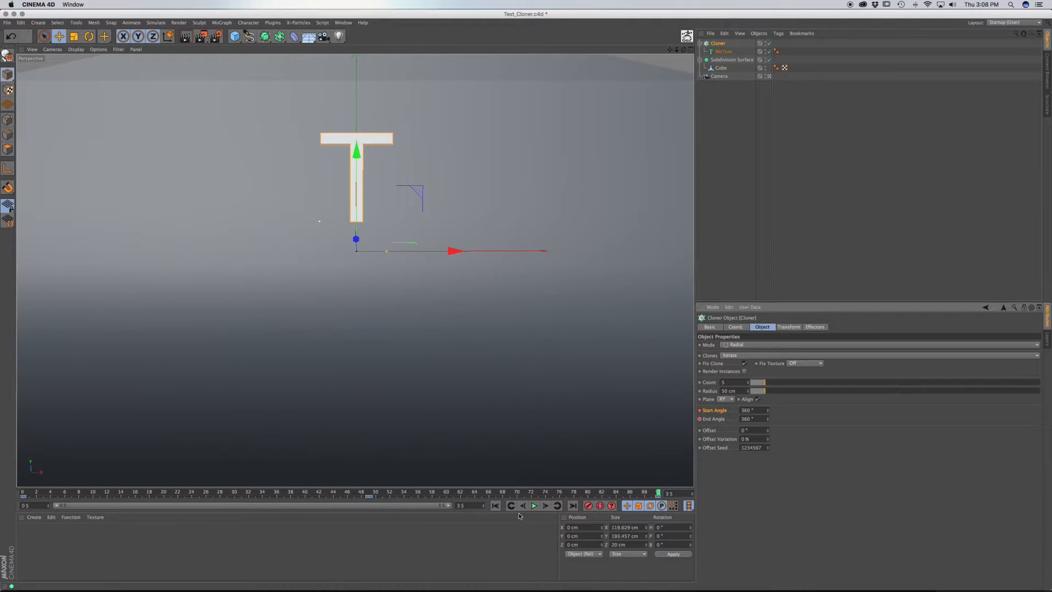
Return to frame 0 and play back the fanning, spinning T's.
{"action": "left_click", "coordinate": [533, 505]}
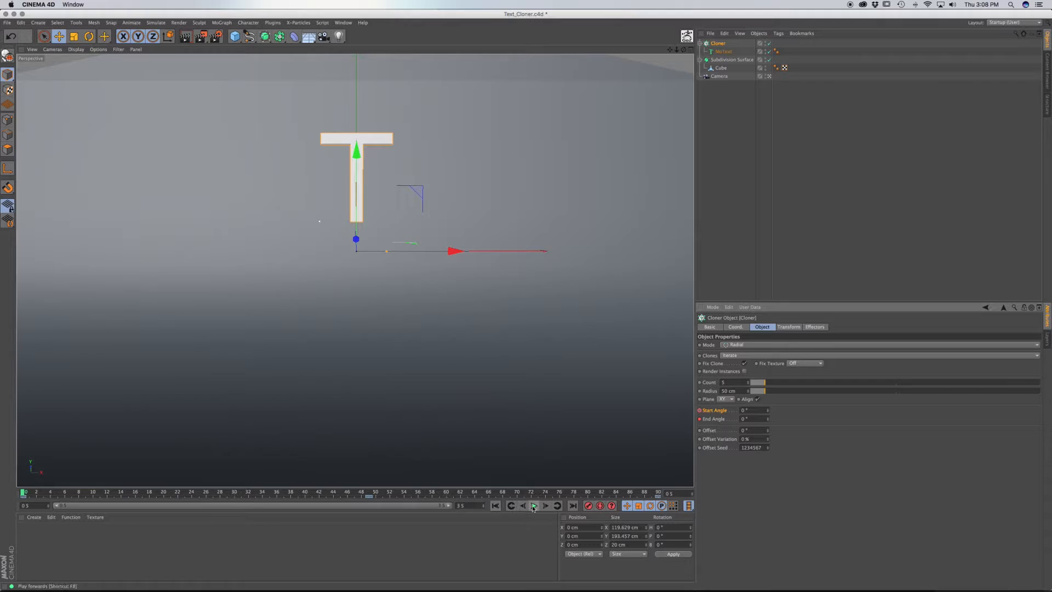
{"action": "left_click", "coordinate": [534, 505]}
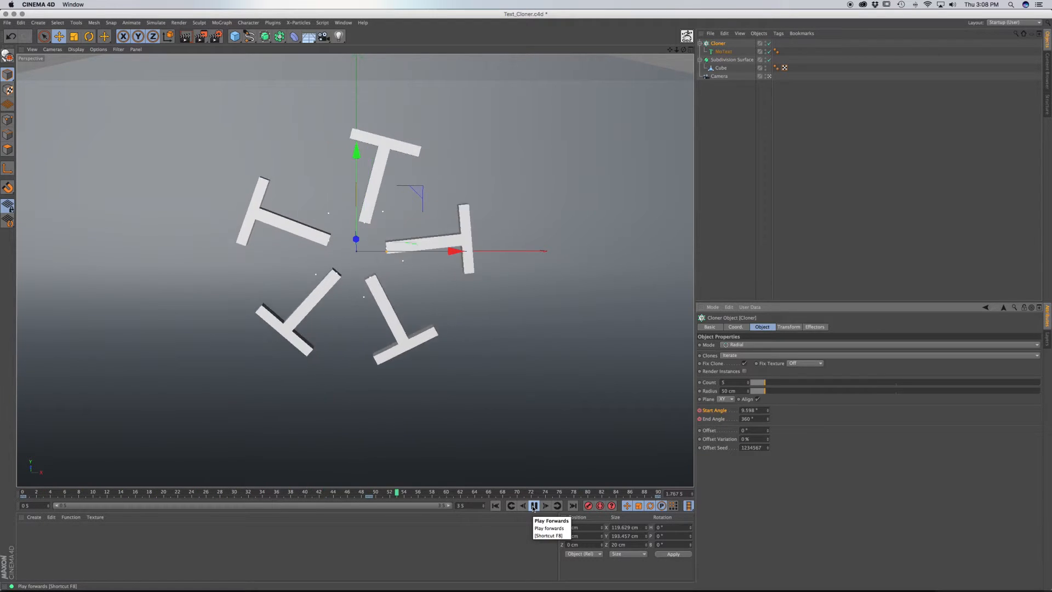
{"action": "left_click", "coordinate": [533, 505]}
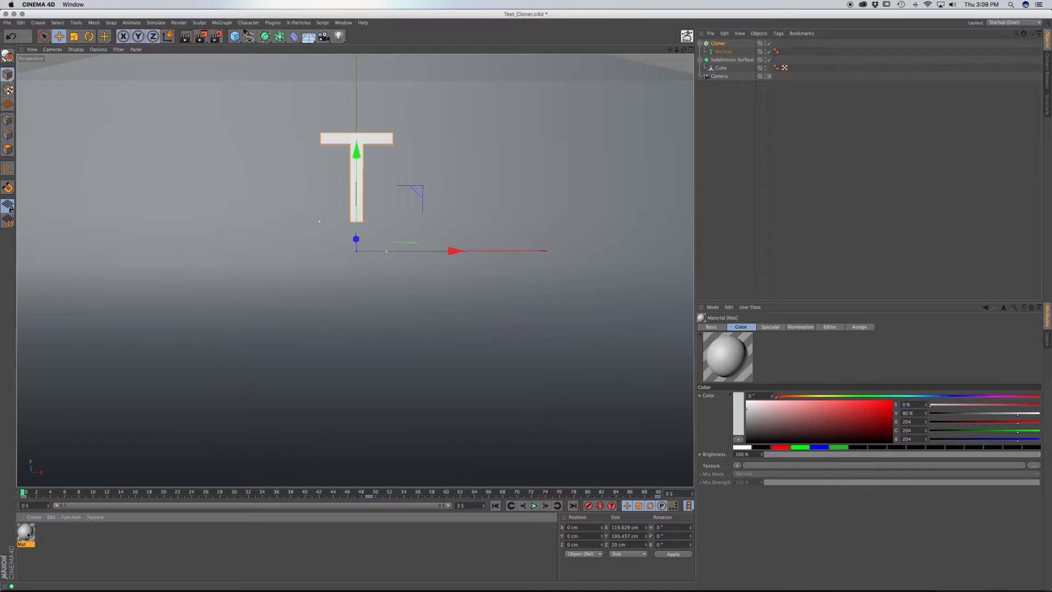
Set the new material's Color to a pale warm off-white and apply it to the backdrop cube.
{"action": "double_click", "coordinate": [26, 535]}
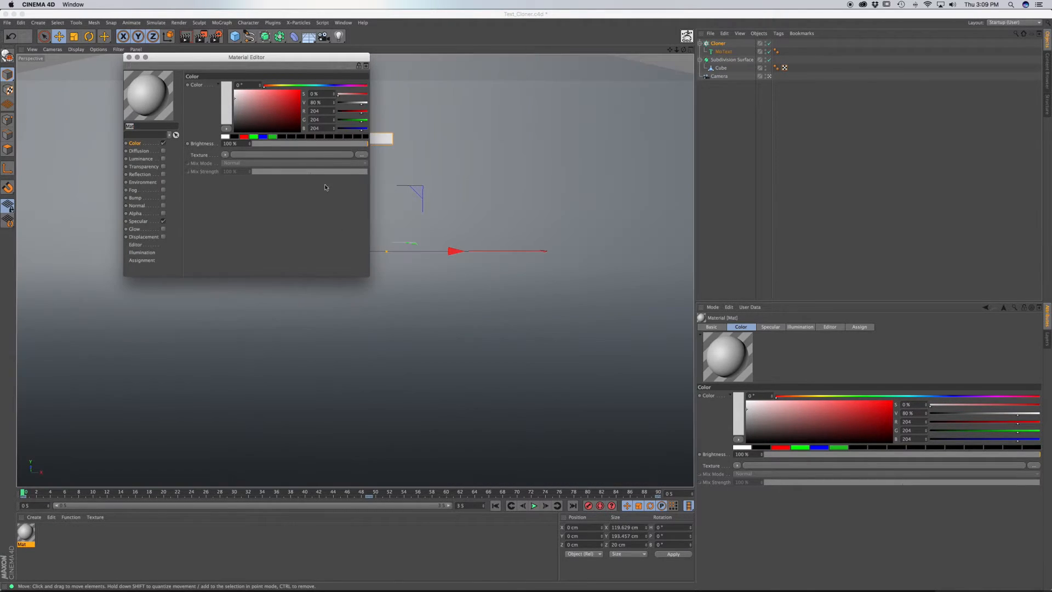
{"action": "left_click", "coordinate": [272, 85]}
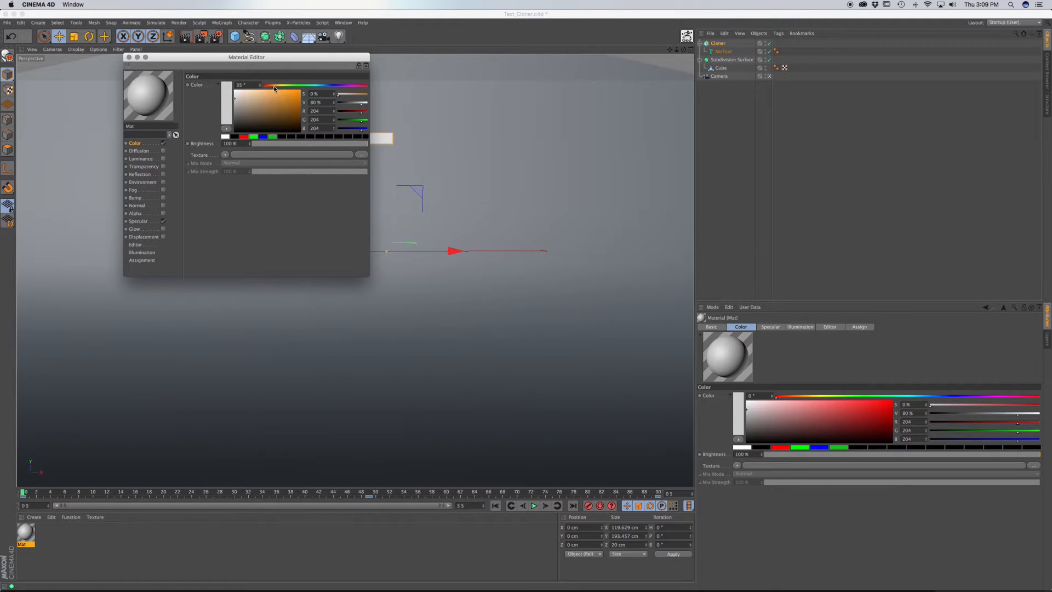
{"action": "left_click", "coordinate": [239, 104]}
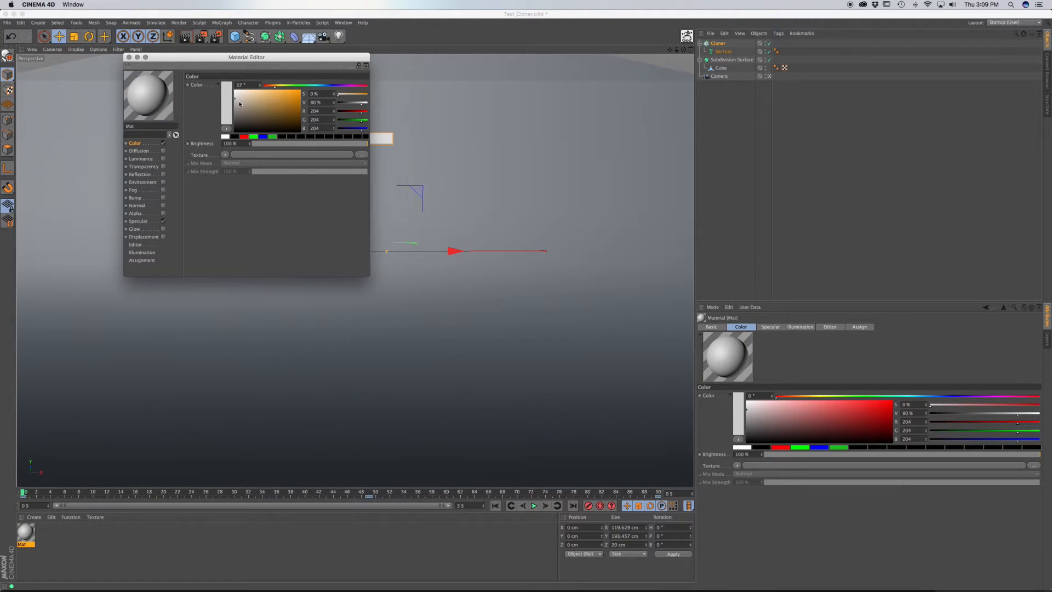
{"action": "left_click", "coordinate": [237, 96]}
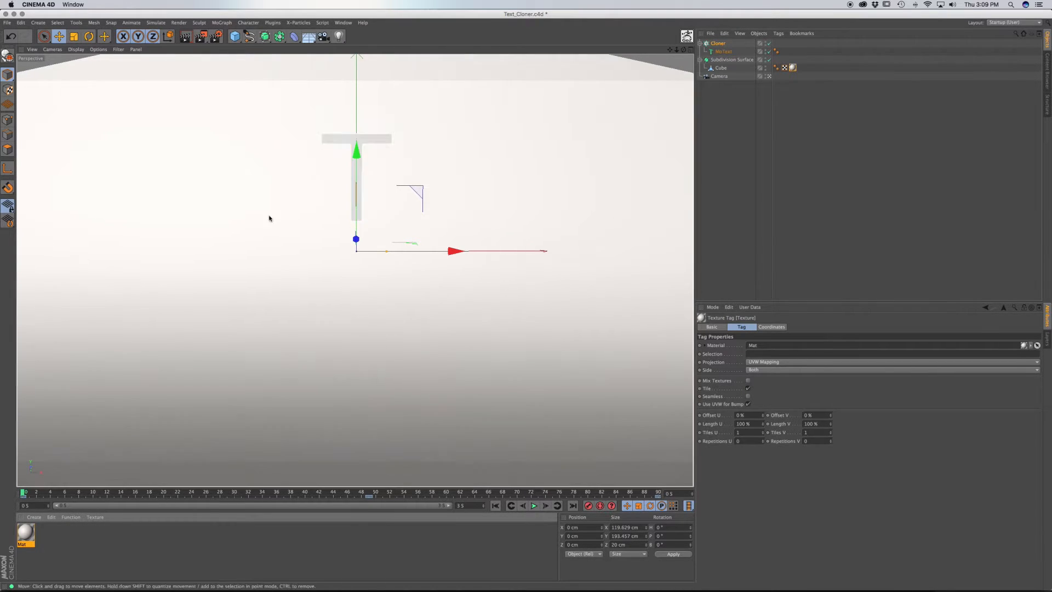
Create a second material in a blue hue, apply it to the MoText, then darken the blue.
{"action": "left_click", "coordinate": [365, 140]}
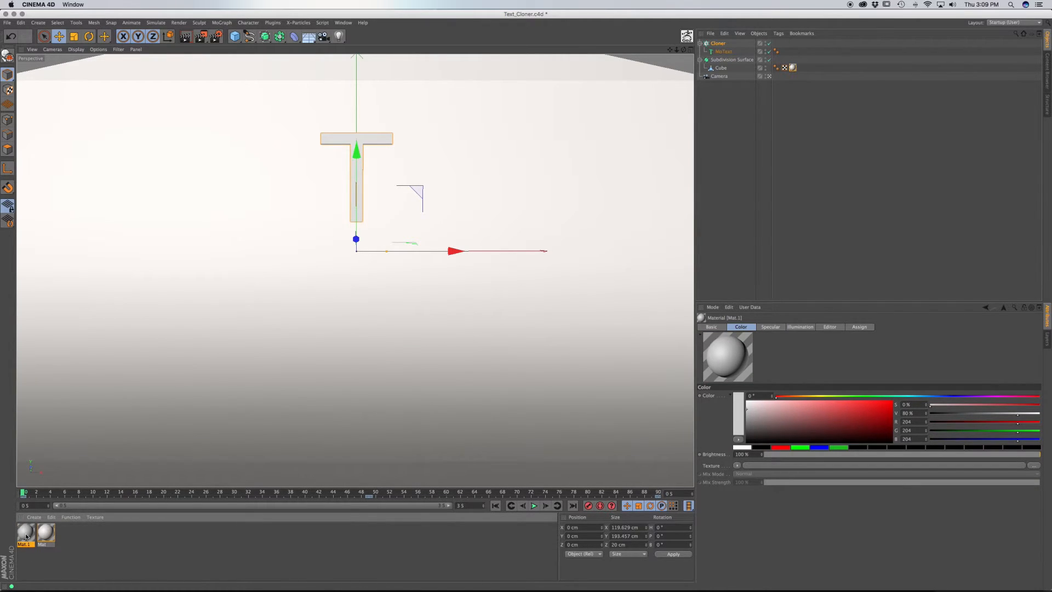
{"action": "double_click", "coordinate": [25, 533]}
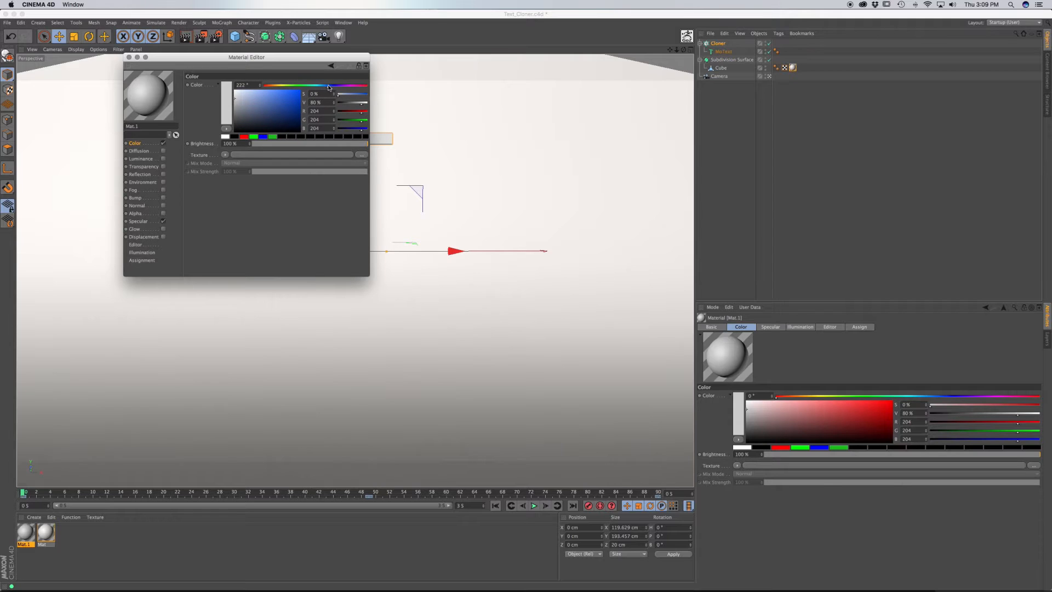
{"action": "left_click", "coordinate": [276, 100]}
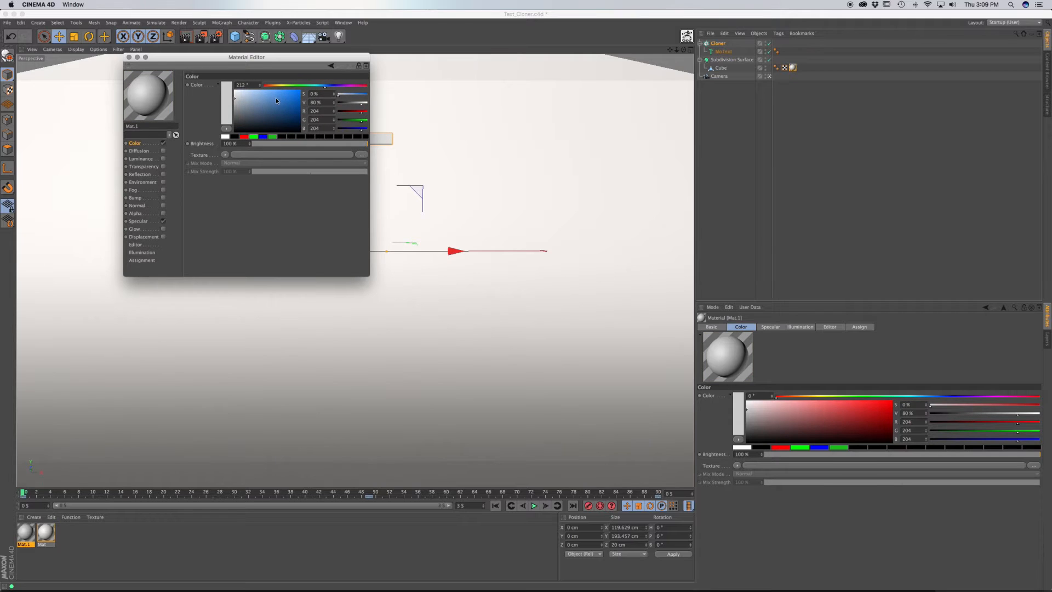
{"action": "left_click", "coordinate": [284, 98]}
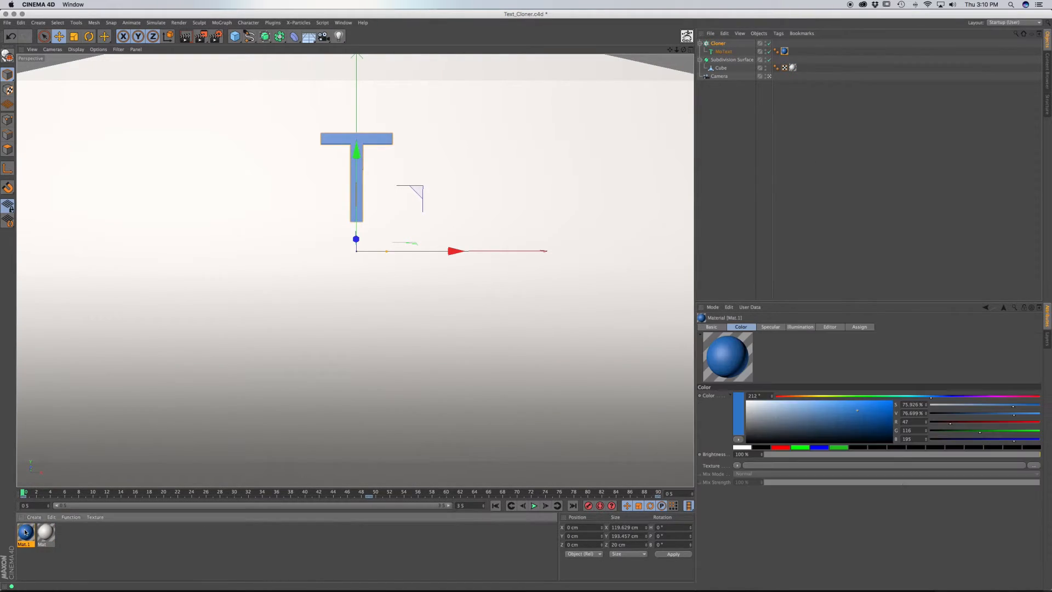
{"action": "double_click", "coordinate": [25, 533]}
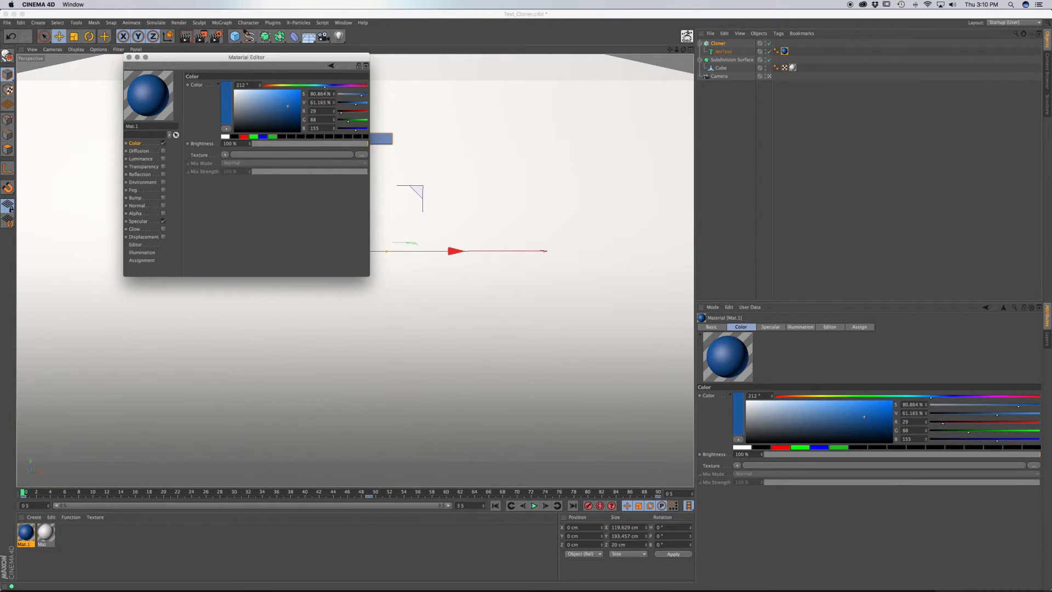
{"action": "left_click", "coordinate": [326, 89]}
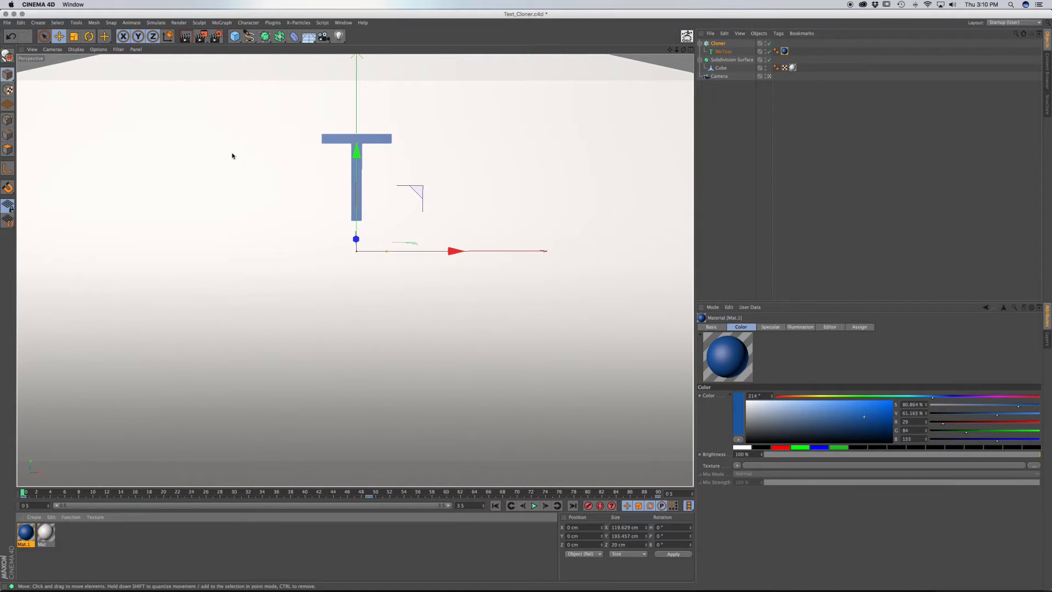
{"action": "mouse_move", "coordinate": [342, 285]}
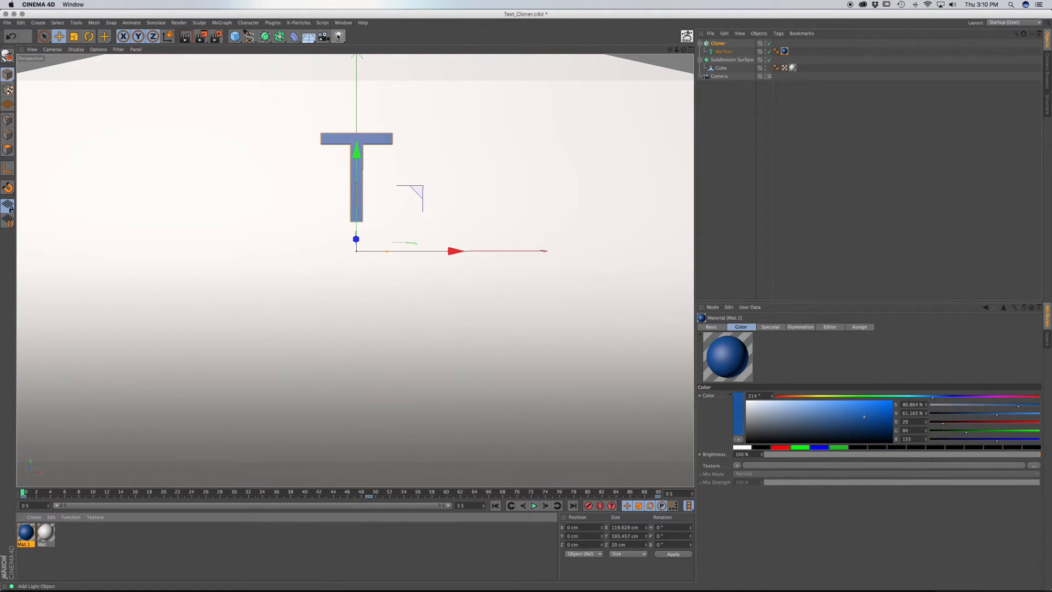
Add an area light tinted warm off-white at 91% intensity with Shadow Maps (Soft), moved back along Z.
{"action": "left_click", "coordinate": [338, 36]}
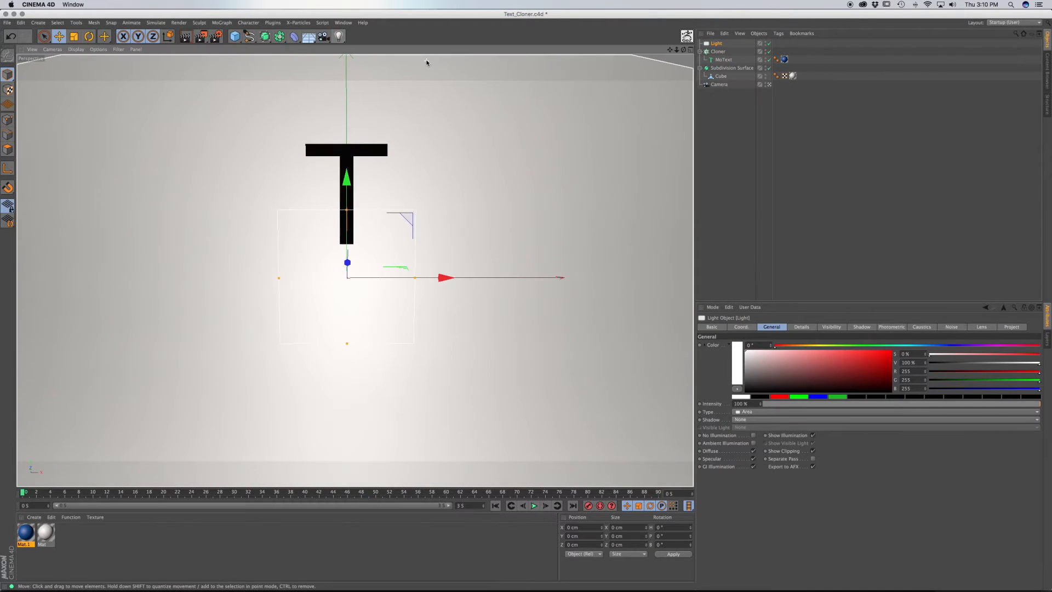
{"action": "mouse_move", "coordinate": [416, 305]}
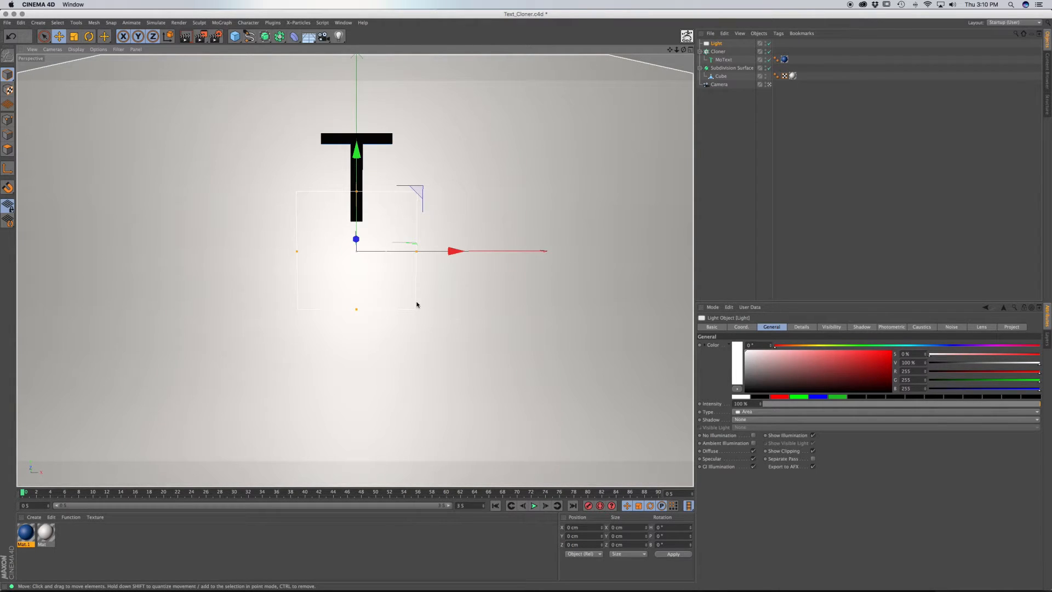
{"action": "mouse_move", "coordinate": [401, 273]}
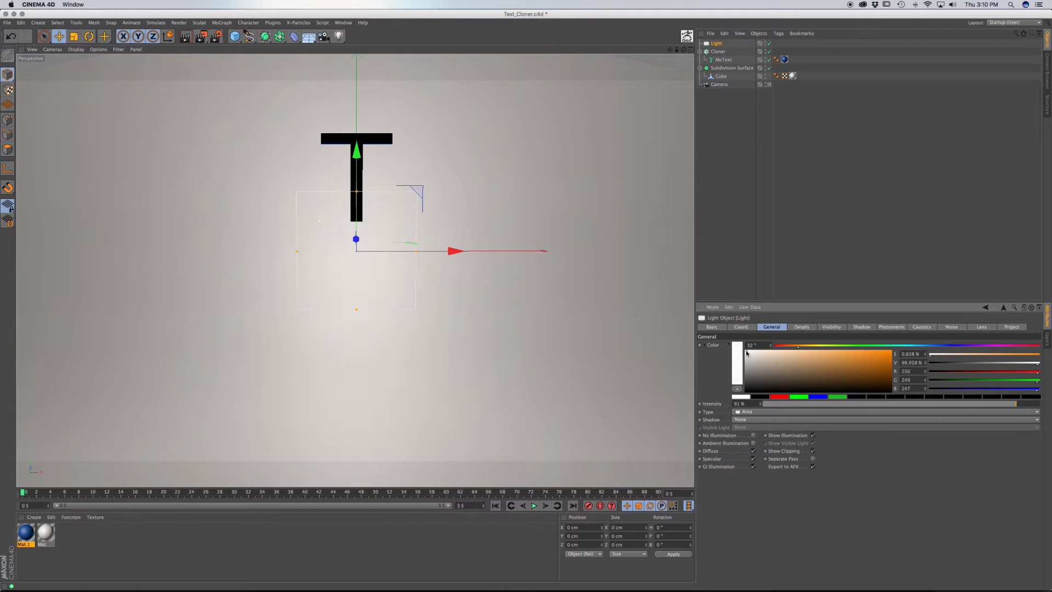
{"action": "left_click", "coordinate": [746, 354]}
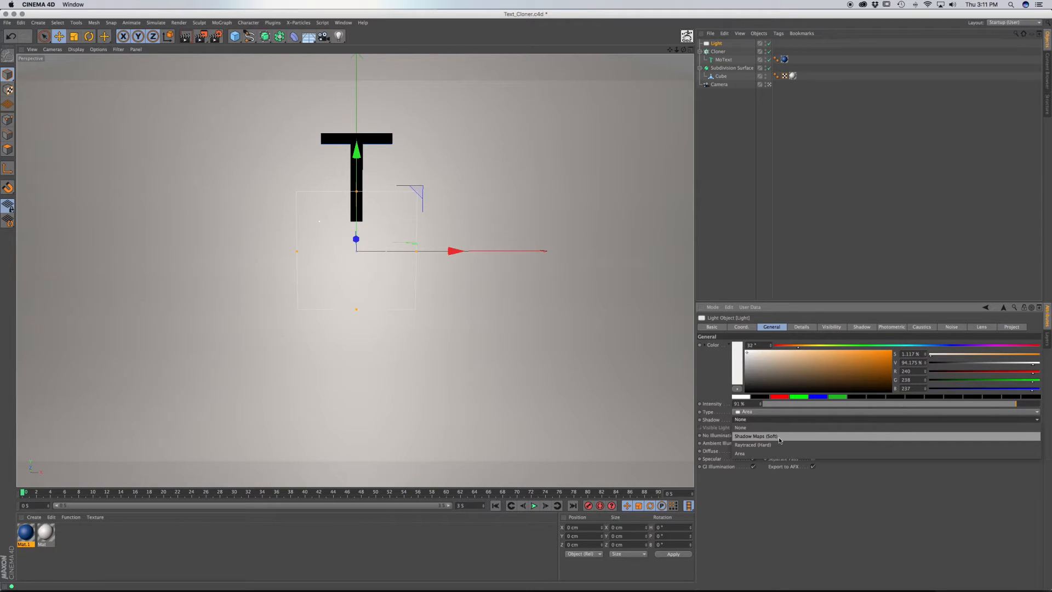
{"action": "left_click", "coordinate": [755, 436]}
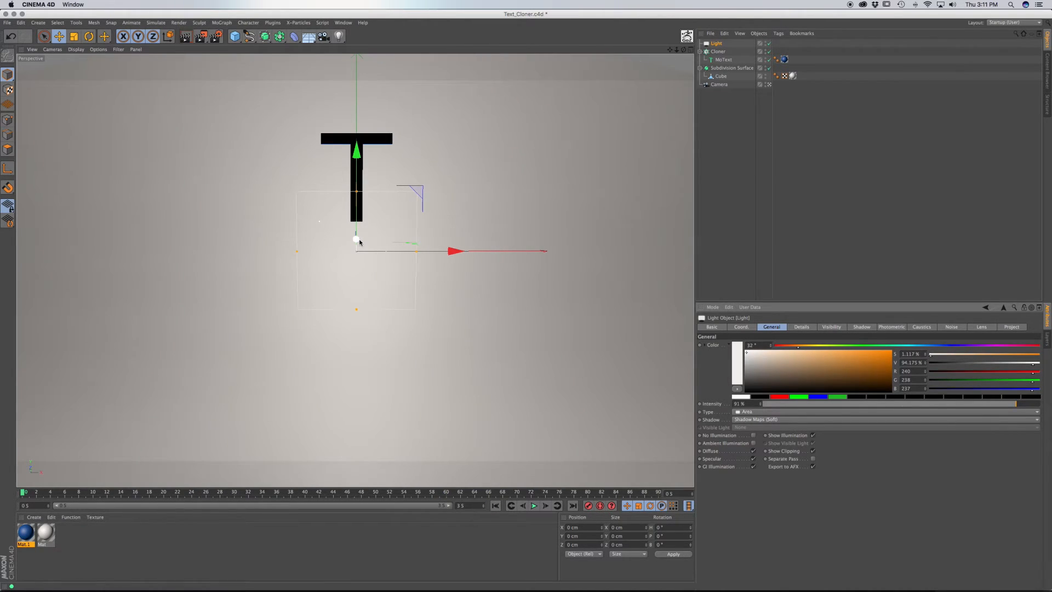
{"action": "left_click_drag", "start_coordinate": [356, 241], "coordinate": [357, 278]}
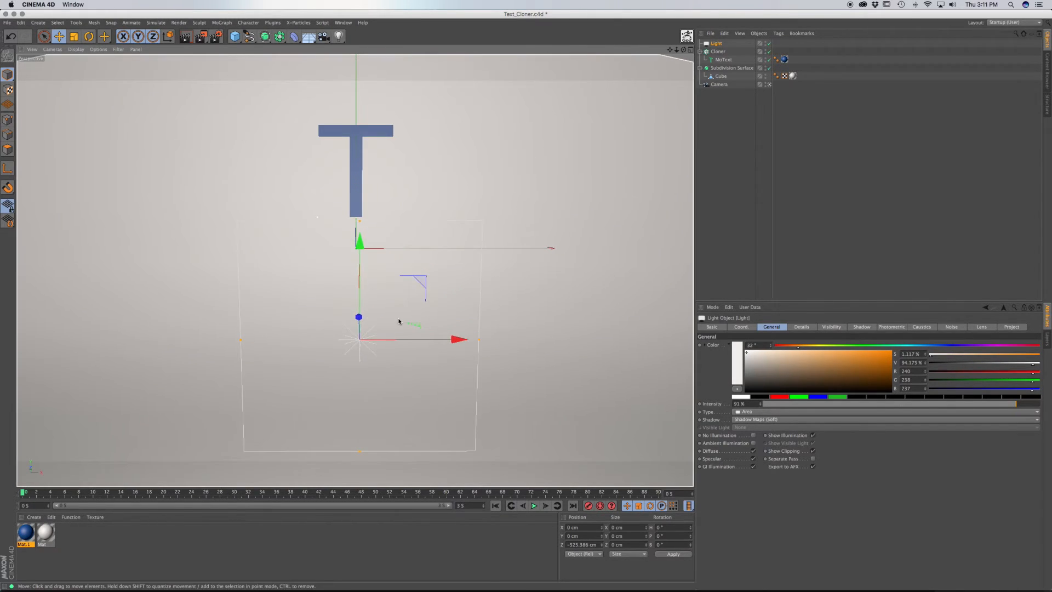
Duplicate the light as Light.1, raise it on Y above the letter and rotate P to -90° at 68% intensity.
{"action": "left_click", "coordinate": [62, 36]}
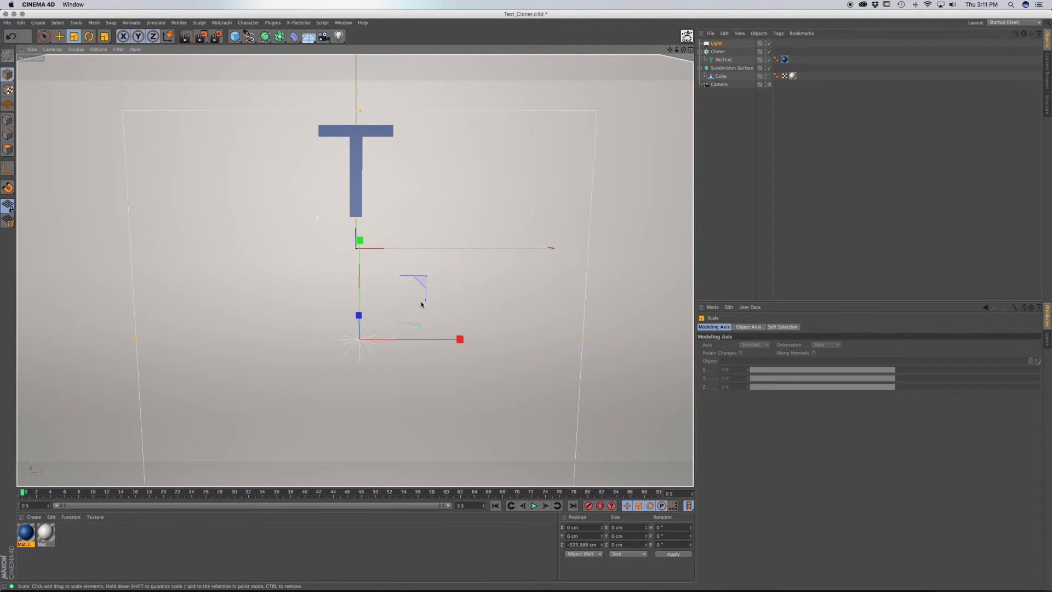
{"action": "left_click", "coordinate": [716, 43]}
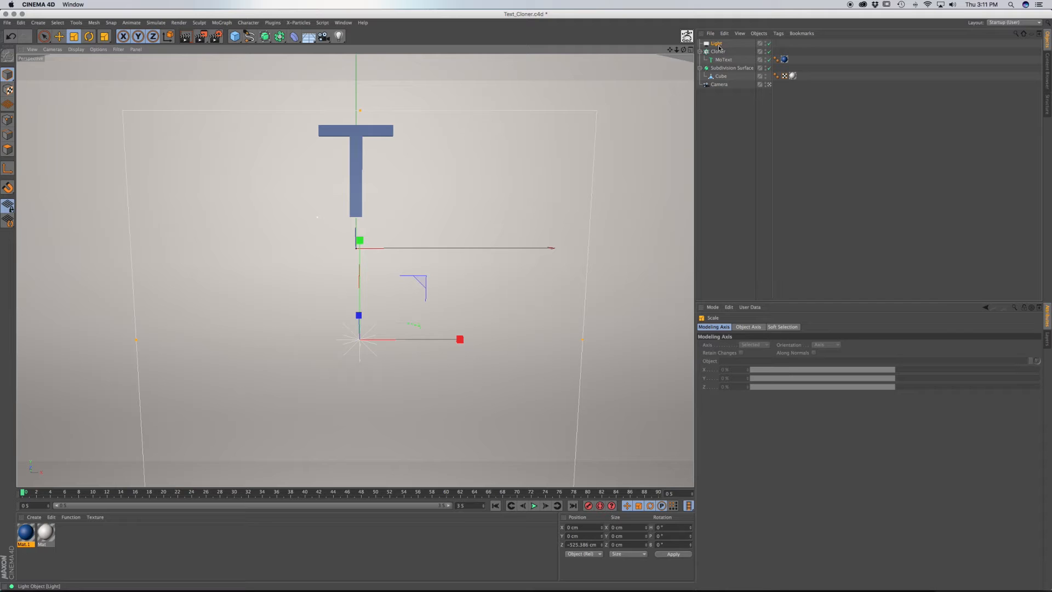
{"action": "left_click", "coordinate": [716, 52]}
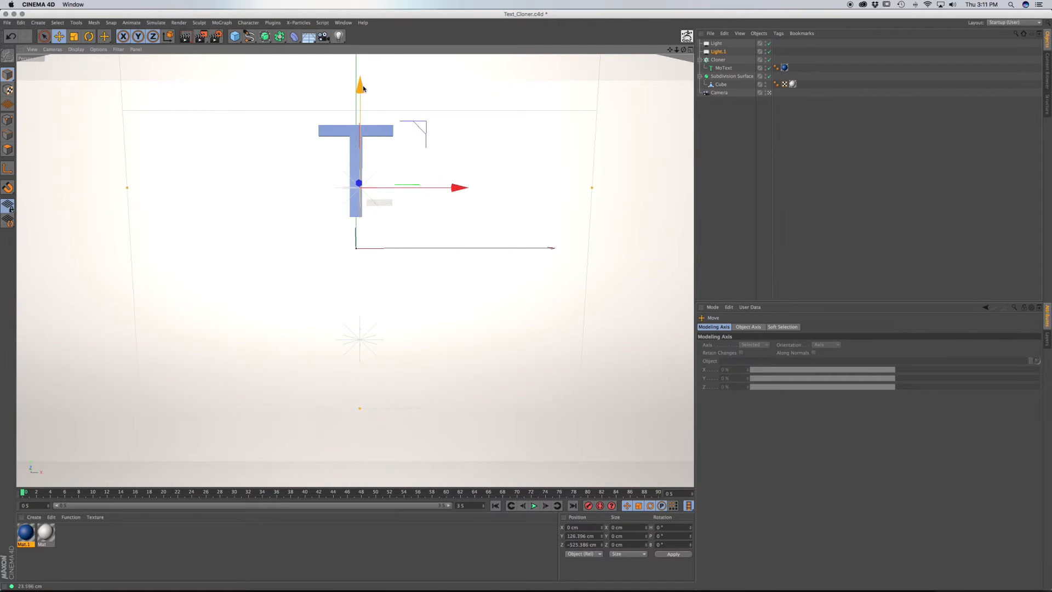
{"action": "left_click_drag", "start_coordinate": [361, 80], "coordinate": [361, 76]}
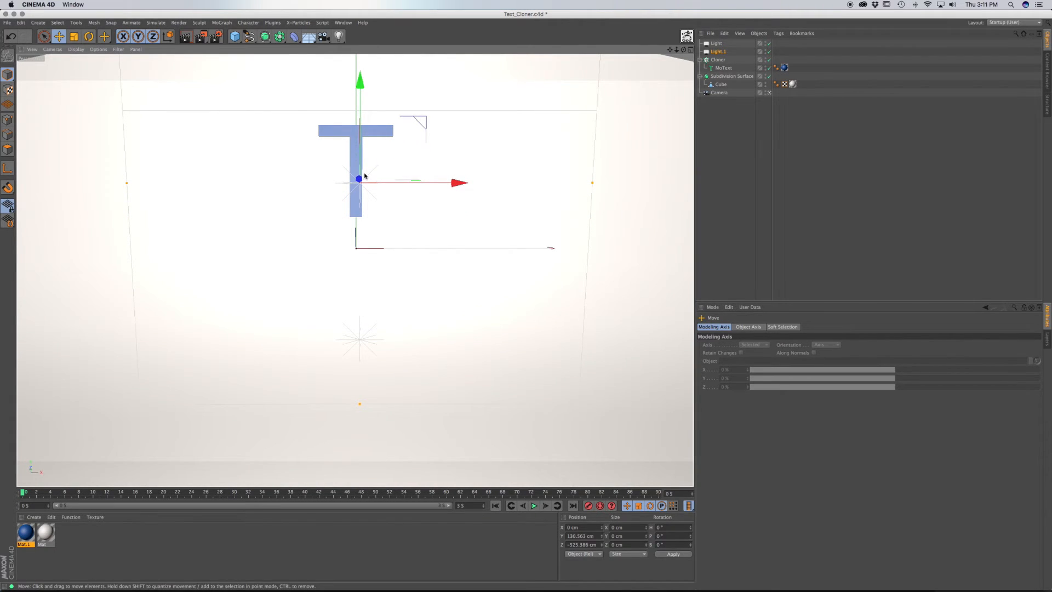
{"action": "left_click", "coordinate": [73, 37]}
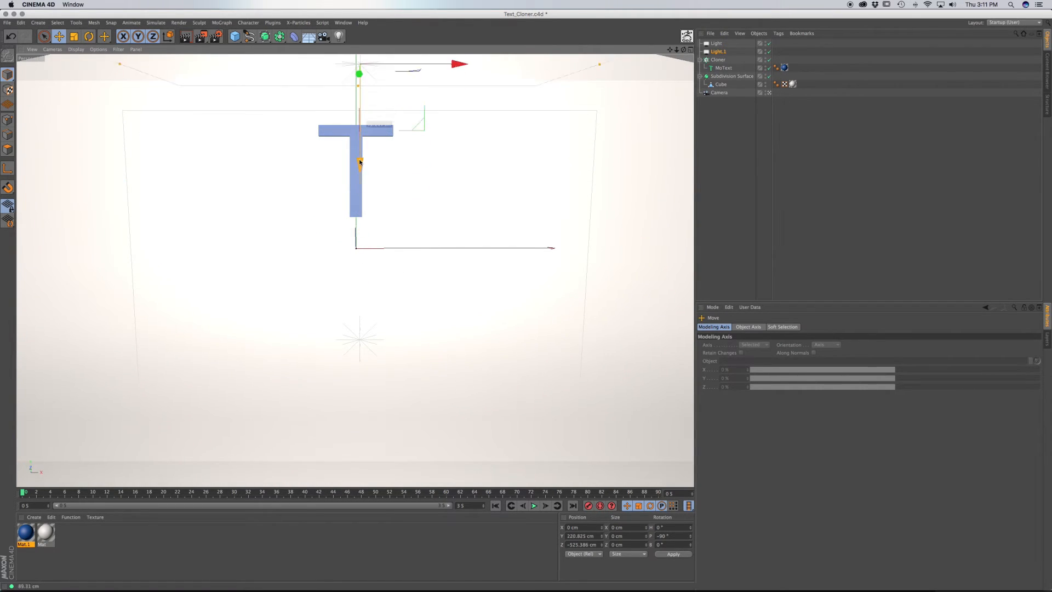
{"action": "left_click_drag", "start_coordinate": [360, 161], "coordinate": [360, 120]}
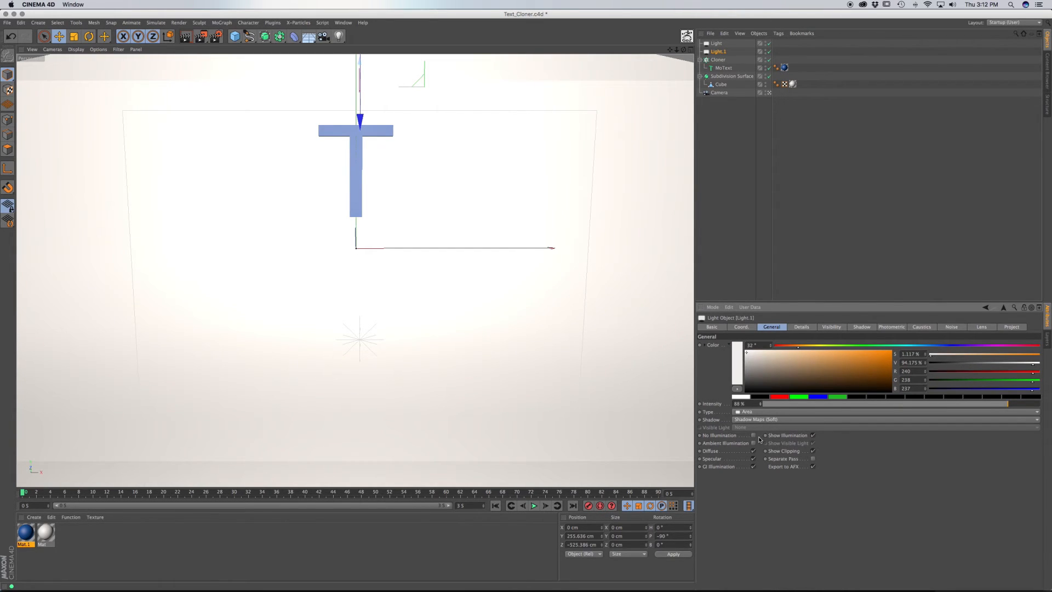
{"action": "mouse_move", "coordinate": [227, 65]}
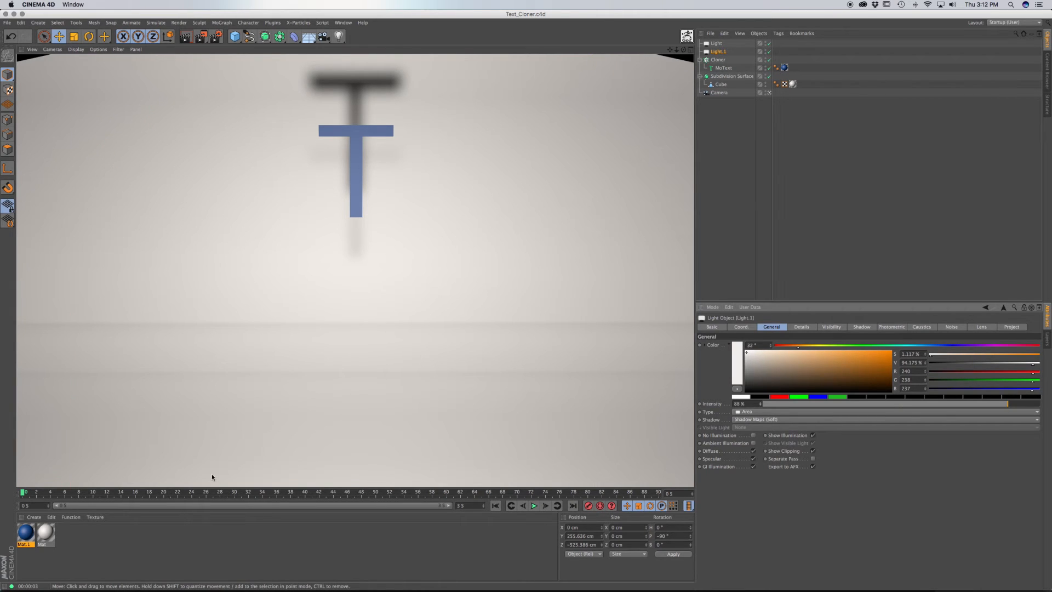
Render the viewport, scrub to around frame 48 and render again to check the clones' soft shadows.
{"action": "left_click", "coordinate": [723, 67]}
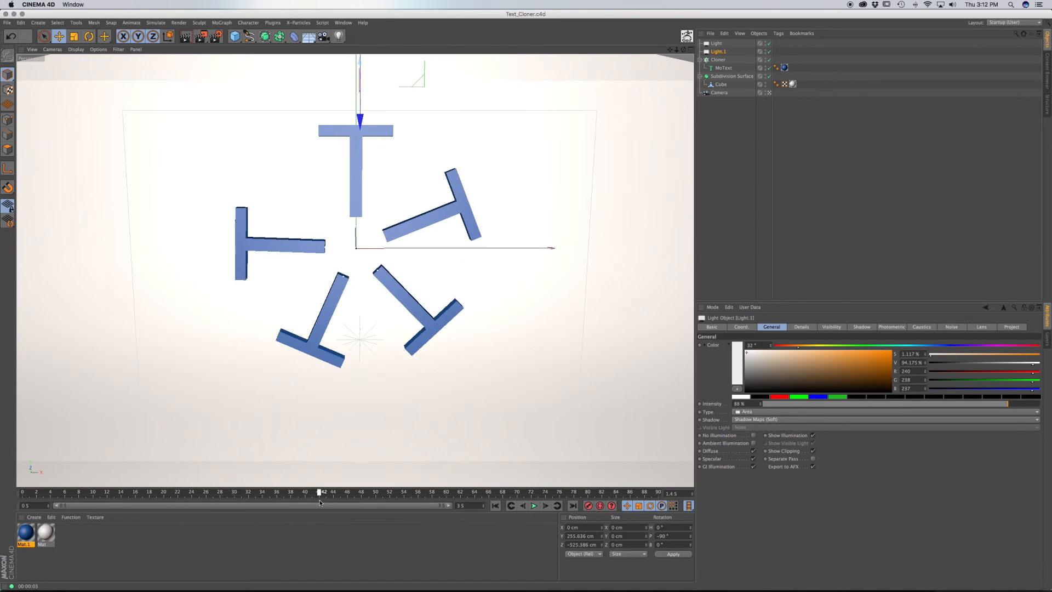
{"action": "left_click_drag", "start_coordinate": [320, 492], "coordinate": [373, 492]}
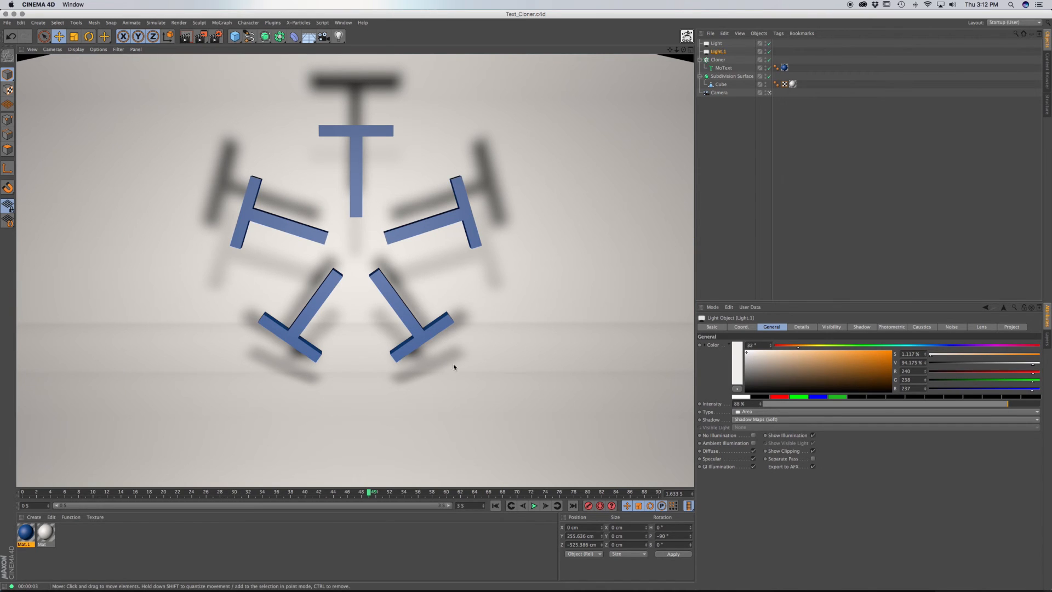
{"action": "mouse_move", "coordinate": [409, 310]}
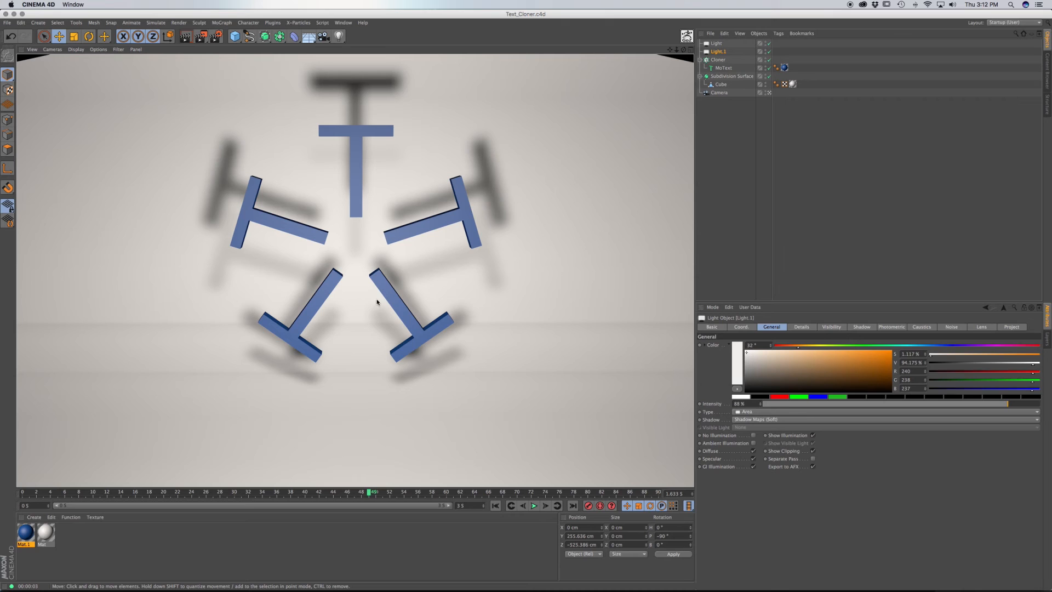
{"action": "mouse_move", "coordinate": [398, 99]}
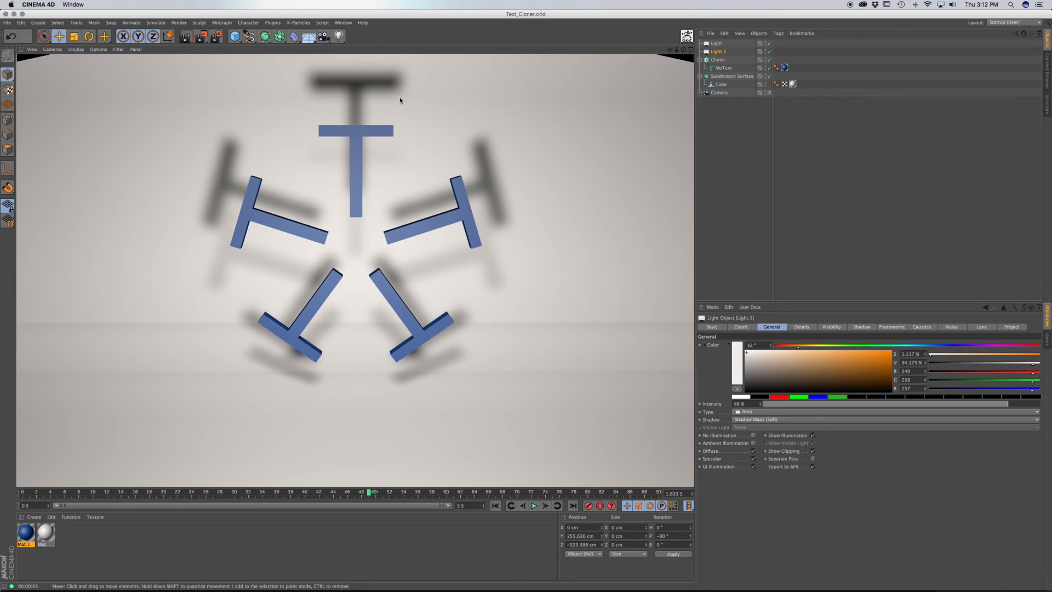
{"action": "mouse_move", "coordinate": [337, 225]}
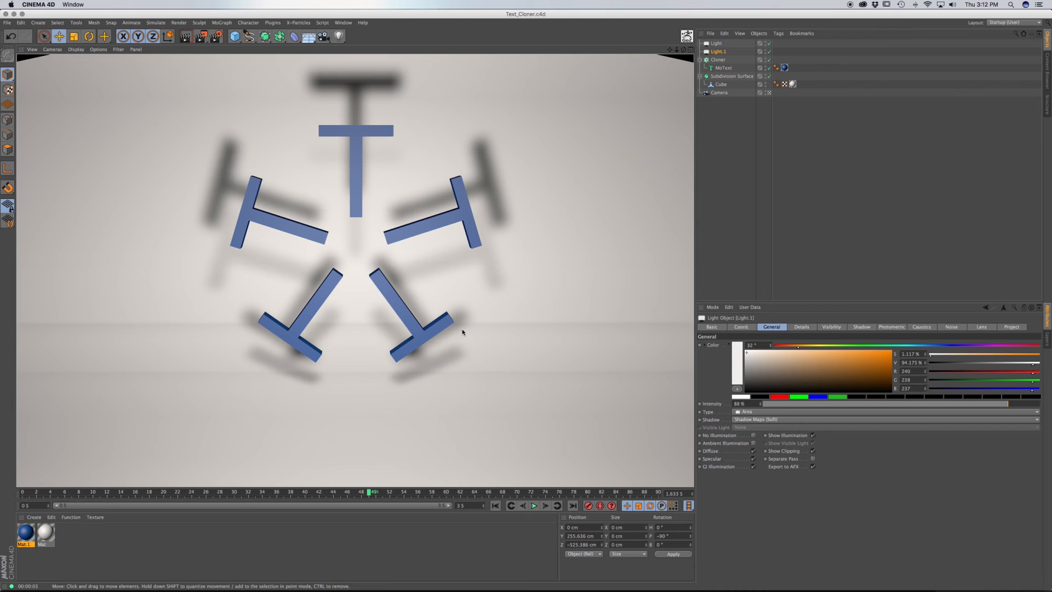
{"action": "left_click", "coordinate": [534, 505]}
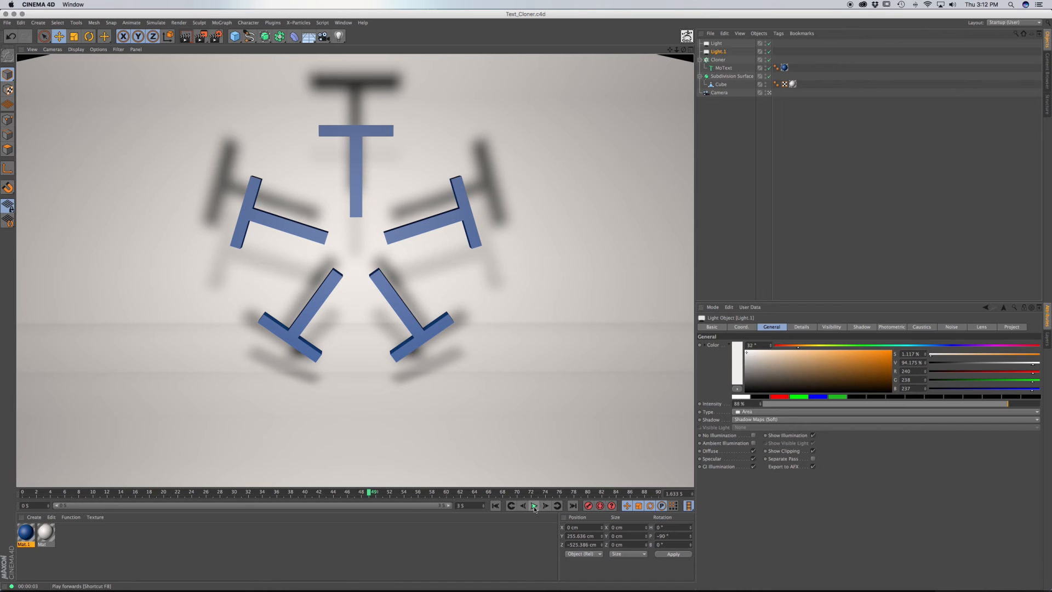
Play the spin animation forwards, then stop playback rewound at frame 0.
{"action": "left_click", "coordinate": [534, 505]}
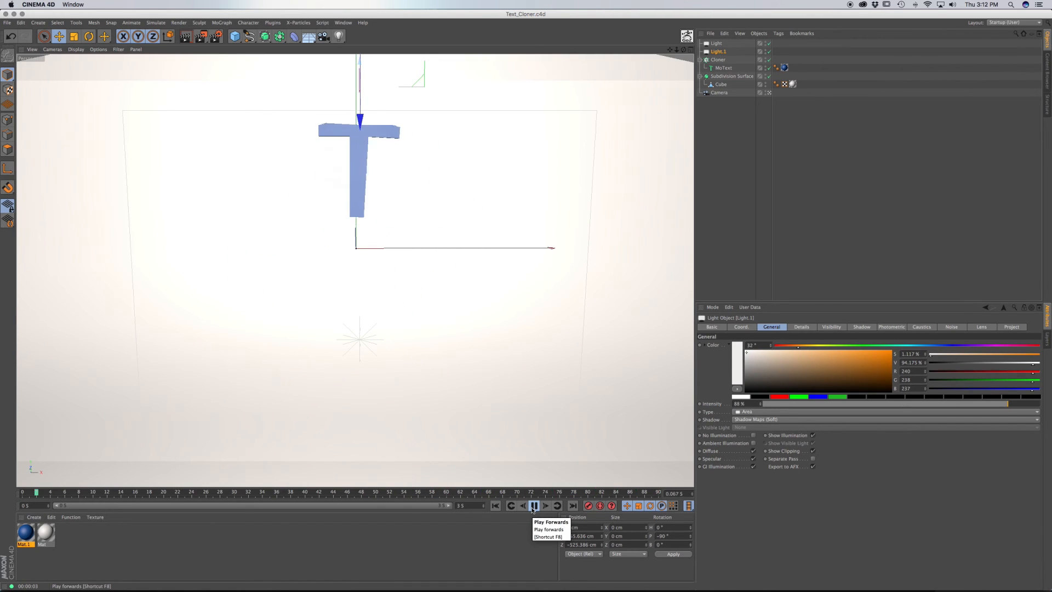
{"action": "left_click", "coordinate": [534, 505]}
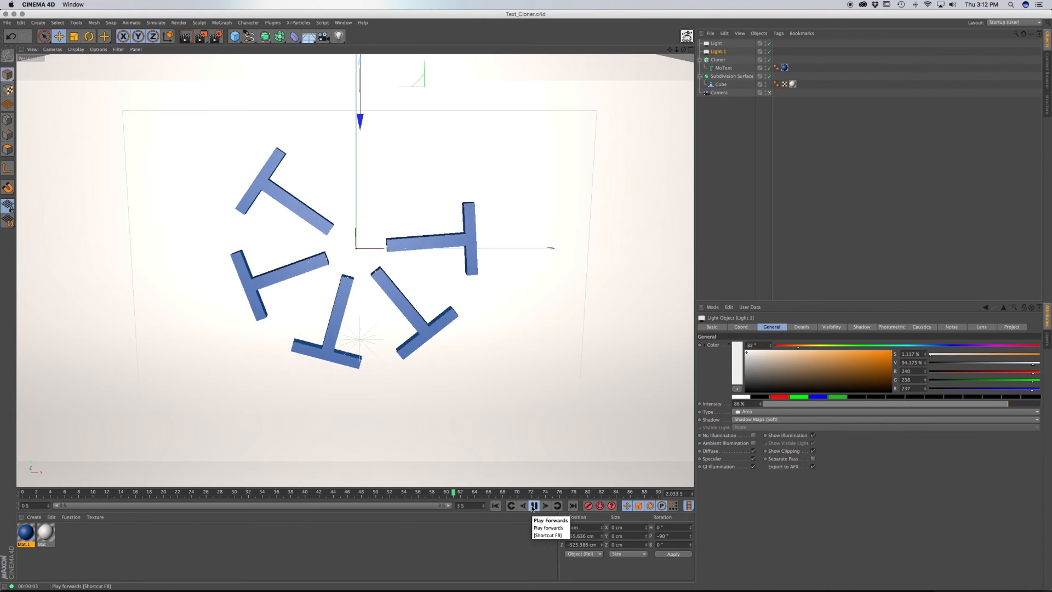
{"action": "left_click", "coordinate": [533, 505]}
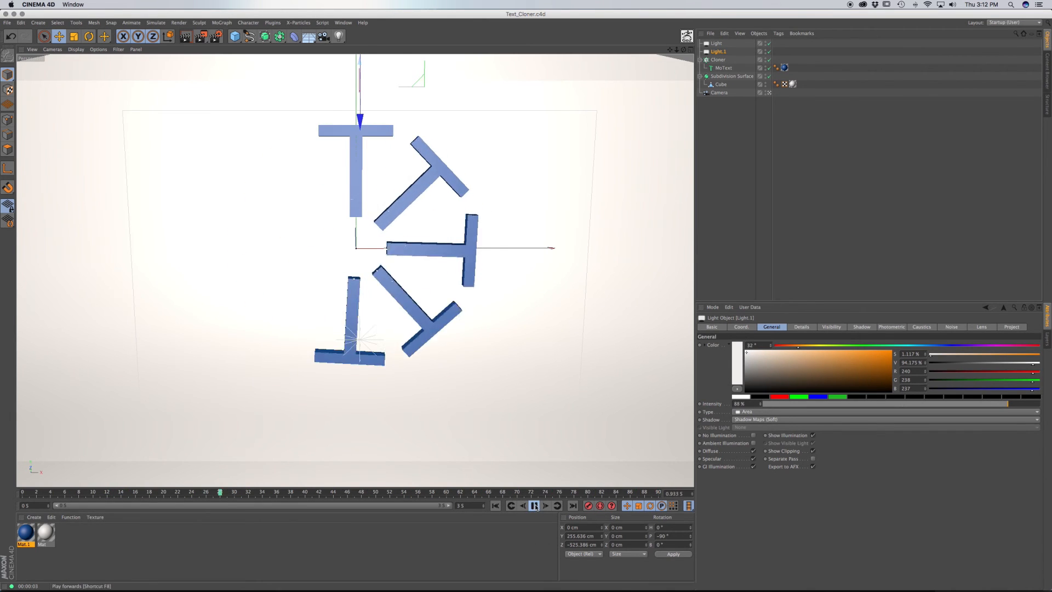
{"action": "left_click", "coordinate": [534, 505]}
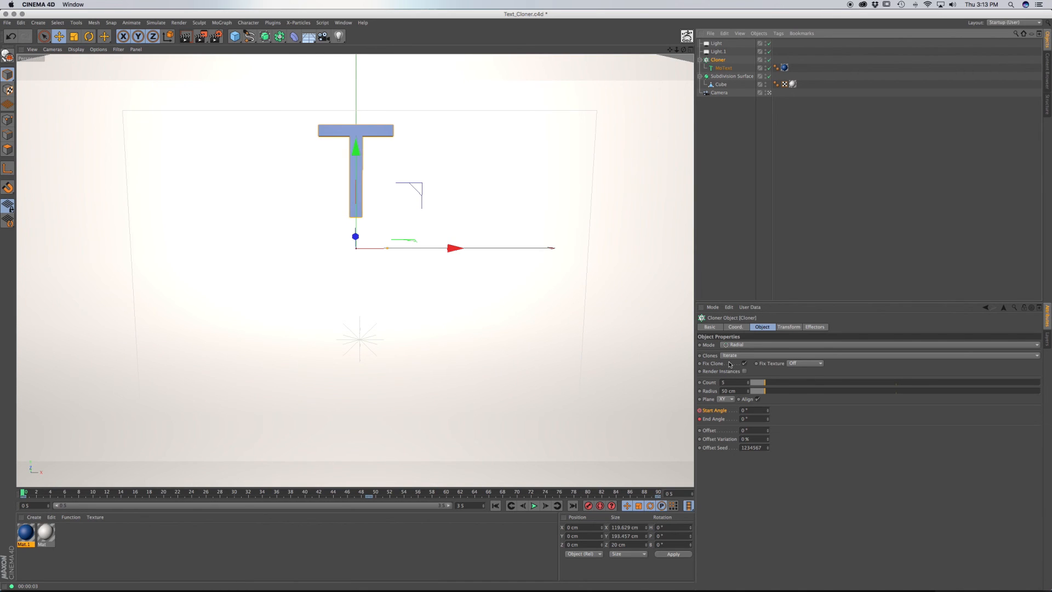
{"action": "left_click", "coordinate": [736, 344]}
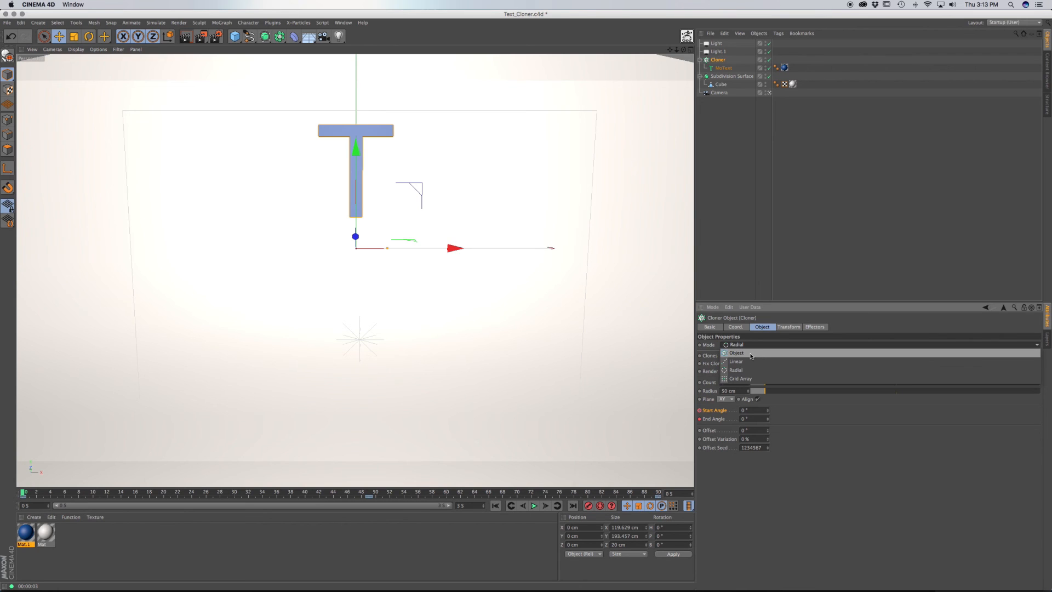
{"action": "left_click", "coordinate": [736, 369]}
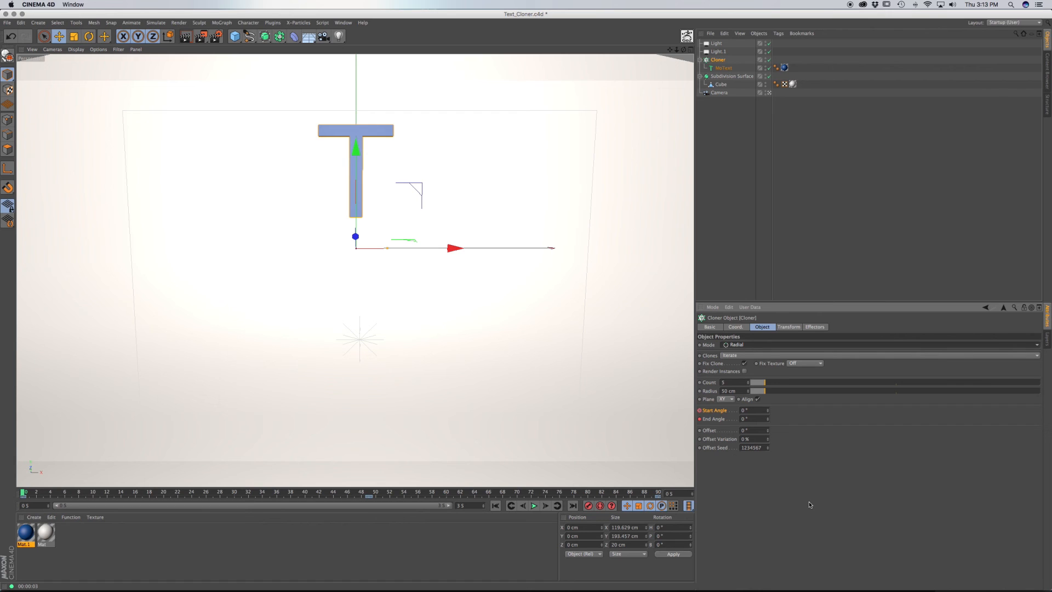
{"action": "mouse_move", "coordinate": [859, 121]}
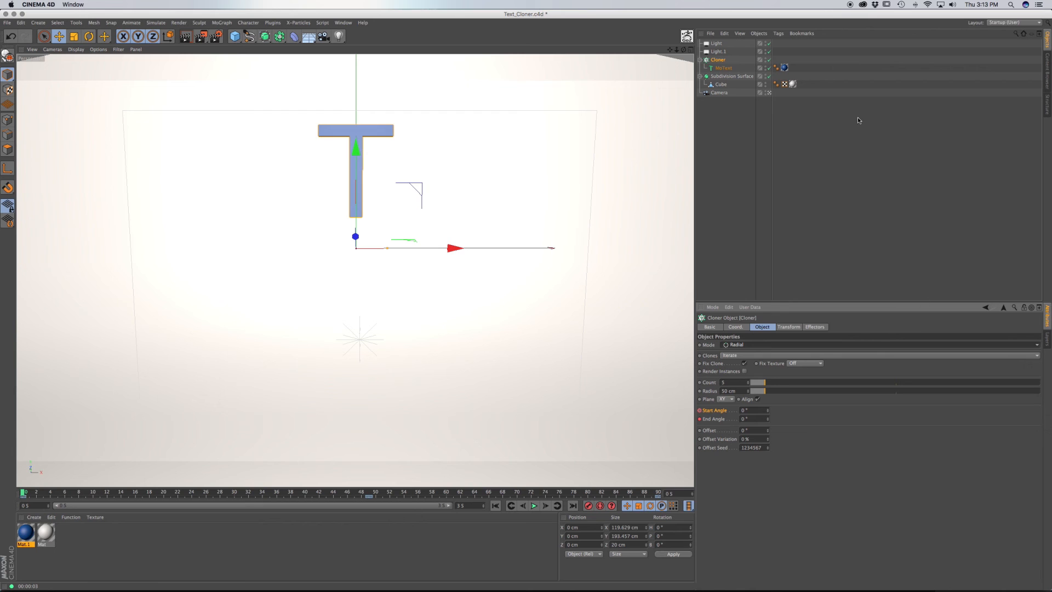